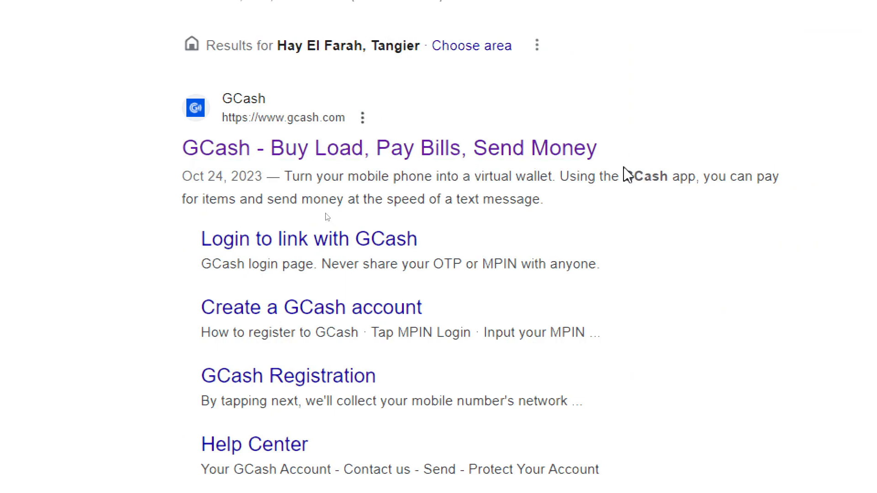
Open the GCash site from the Google results and begin registering from its homepage
{"action": "left_click", "coordinate": [388, 147]}
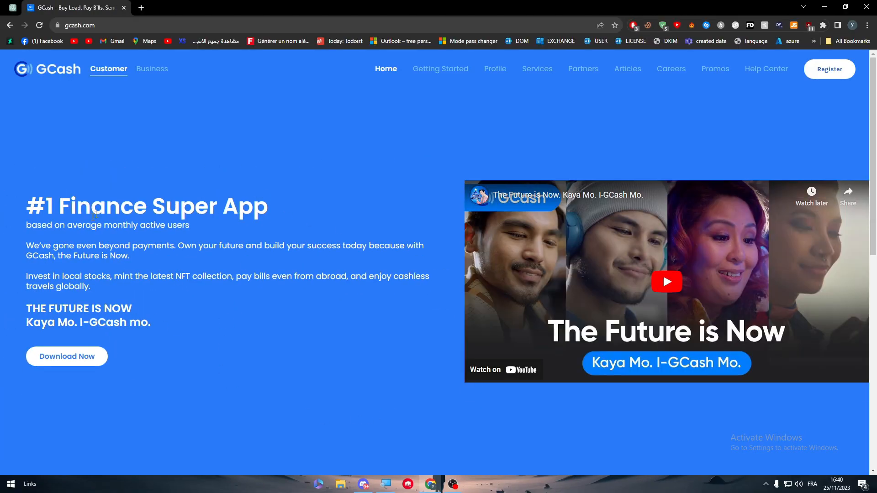
{"action": "mouse_move", "coordinate": [295, 210]}
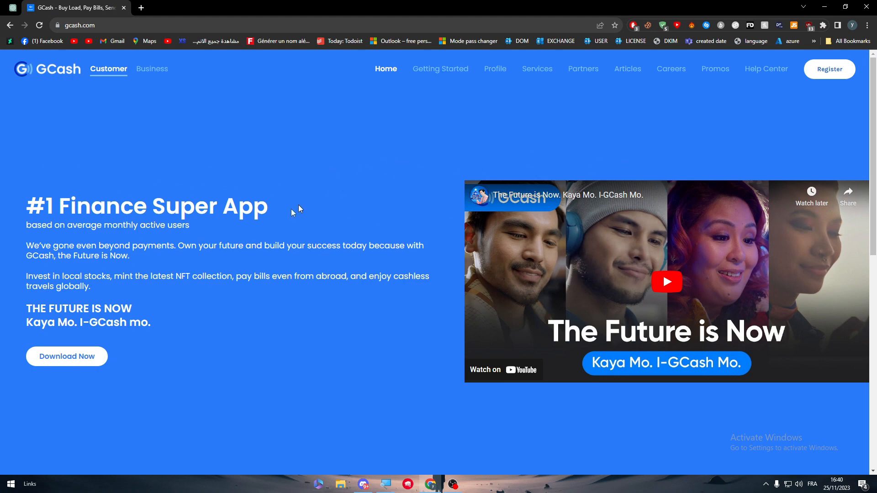
{"action": "mouse_move", "coordinate": [864, 62]}
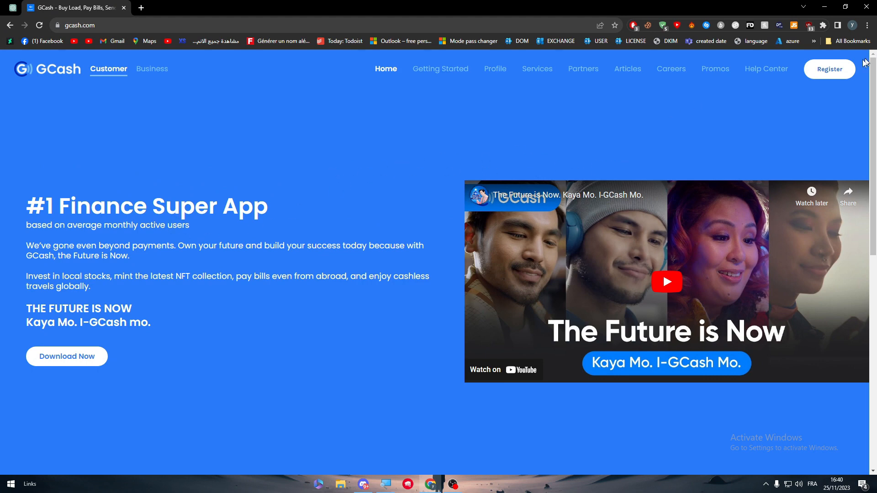
{"action": "left_click", "coordinate": [830, 69]}
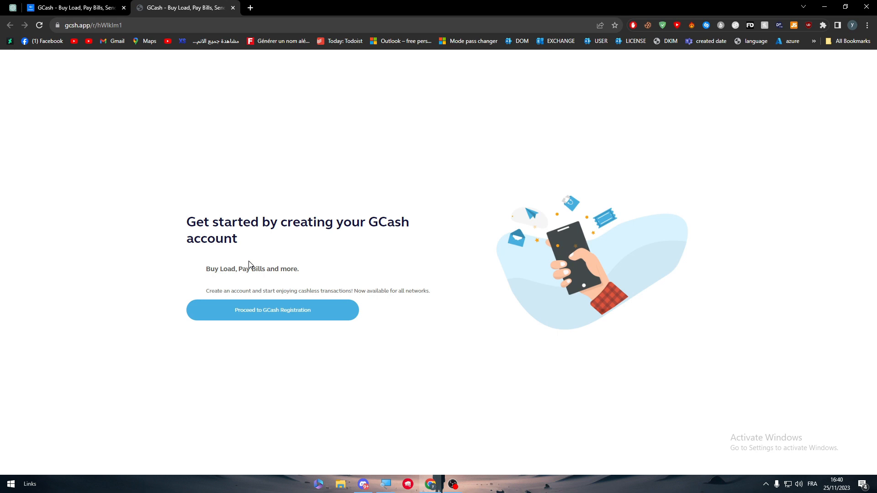
{"action": "mouse_move", "coordinate": [229, 318]}
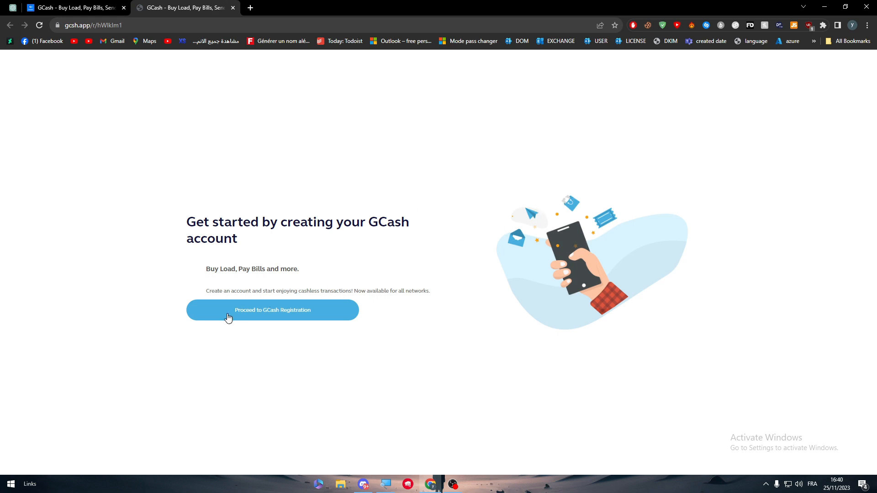
Proceed to the GCash registration form that asks for a +63 mobile number
{"action": "left_click", "coordinate": [273, 310]}
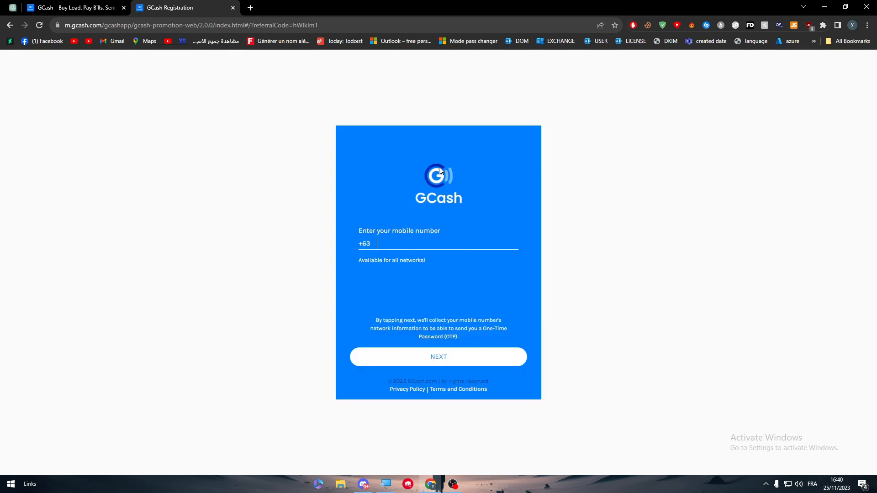
{"action": "mouse_move", "coordinate": [422, 276]}
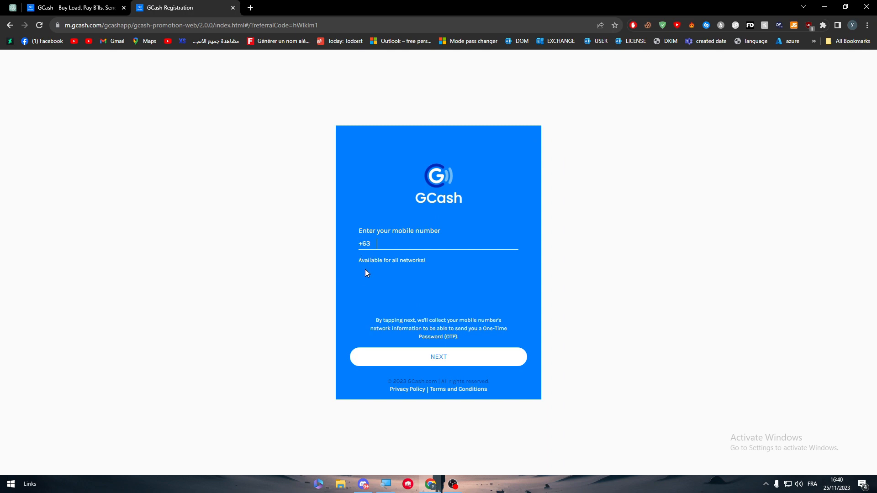
{"action": "mouse_move", "coordinate": [339, 267]}
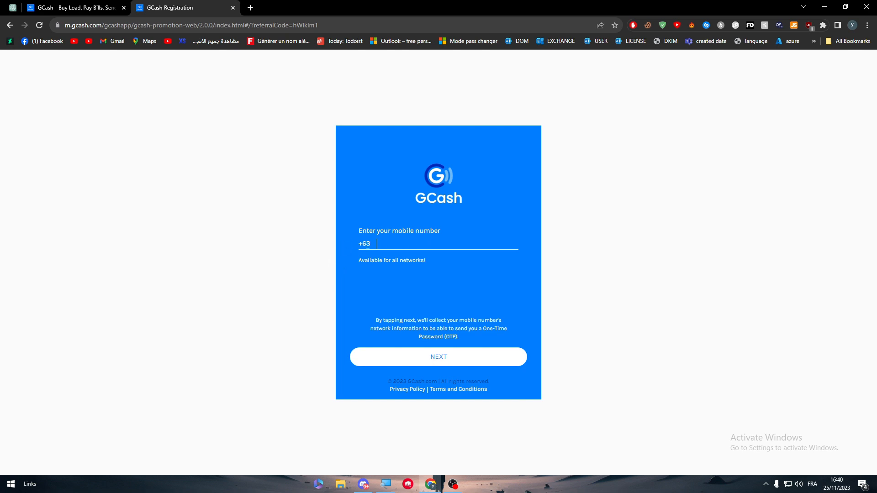
{"action": "mouse_move", "coordinate": [475, 274]}
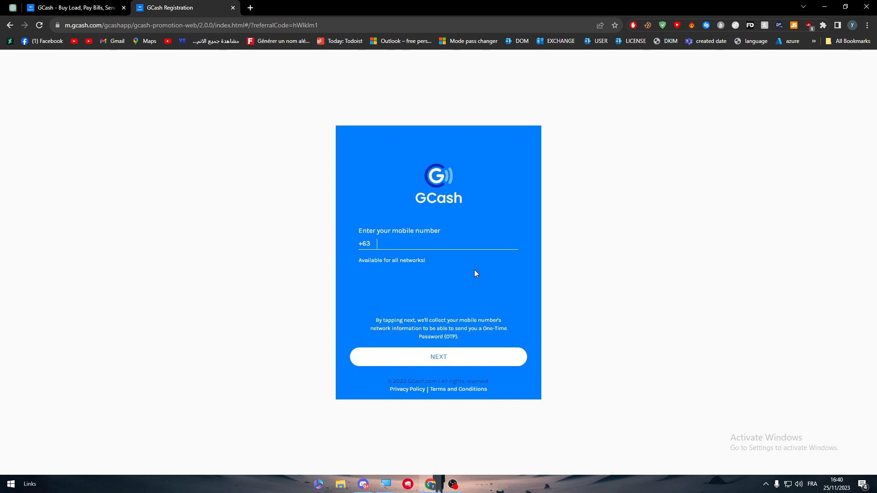
{"action": "mouse_move", "coordinate": [451, 269]}
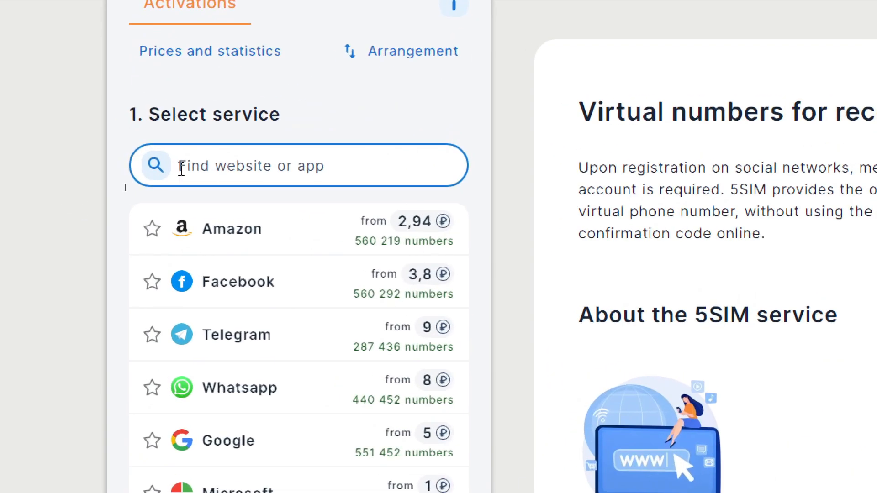
Search 5sim for 'gc', pick the Gcash service and choose France
{"action": "type", "text": "gc"}
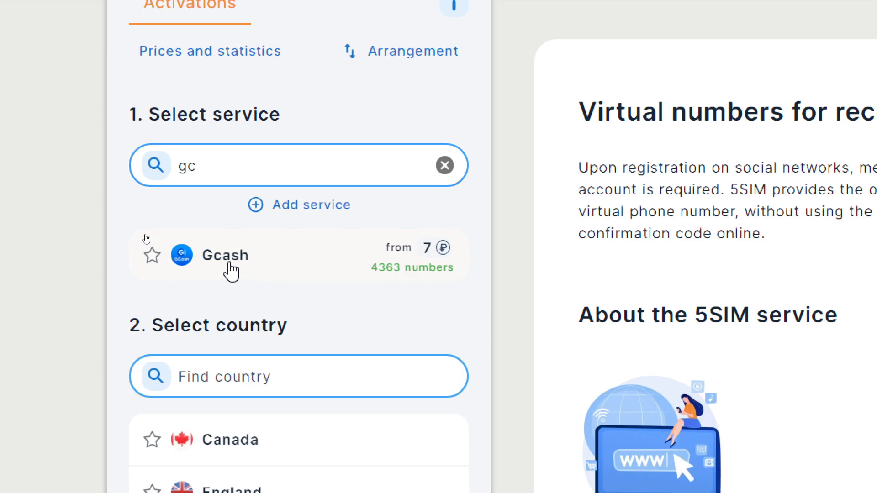
{"action": "left_click", "coordinate": [225, 256]}
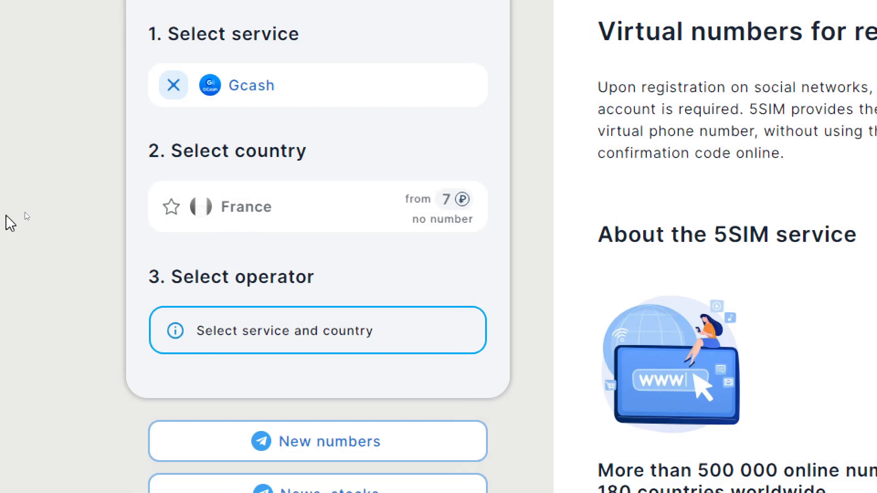
{"action": "left_click", "coordinate": [317, 206]}
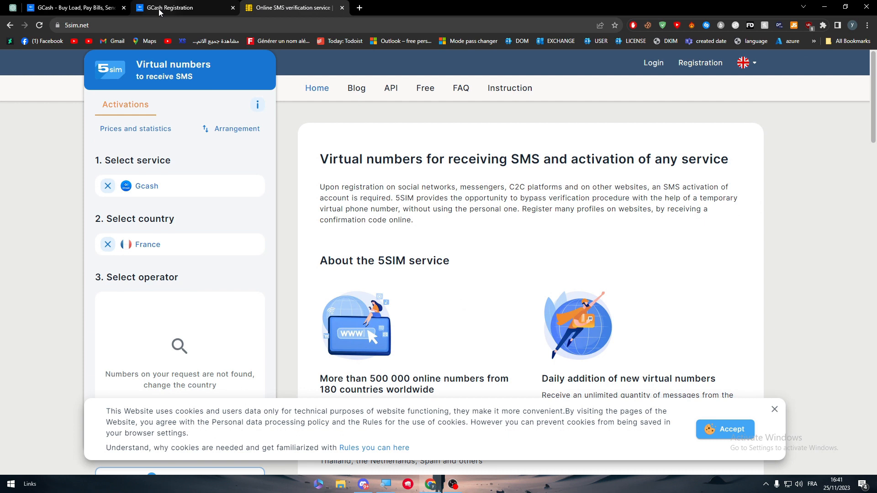
Select the +63 code on GCash, check 5sim for France numbers, then return to GCash
{"action": "left_click", "coordinate": [174, 7]}
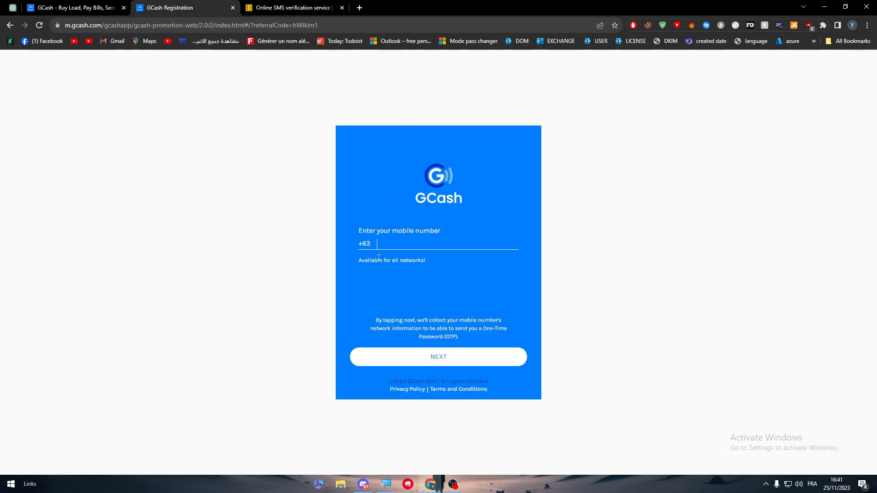
{"action": "double_click", "coordinate": [364, 243]}
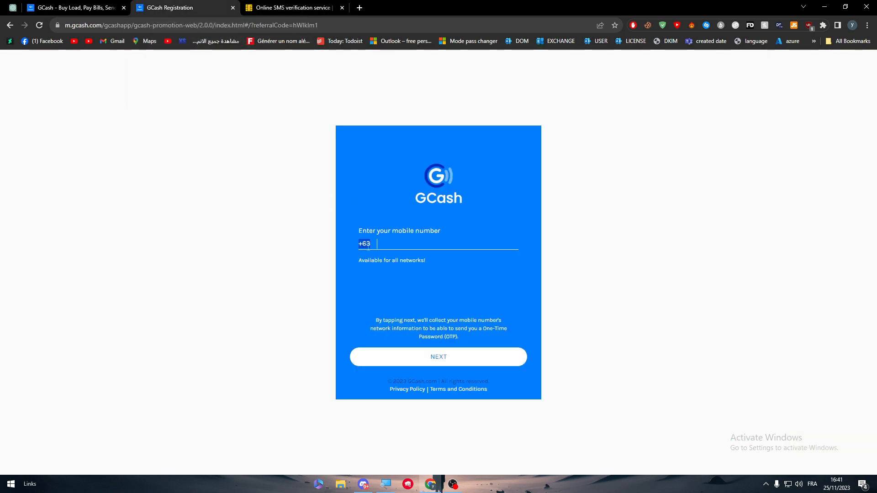
{"action": "left_click", "coordinate": [291, 8]}
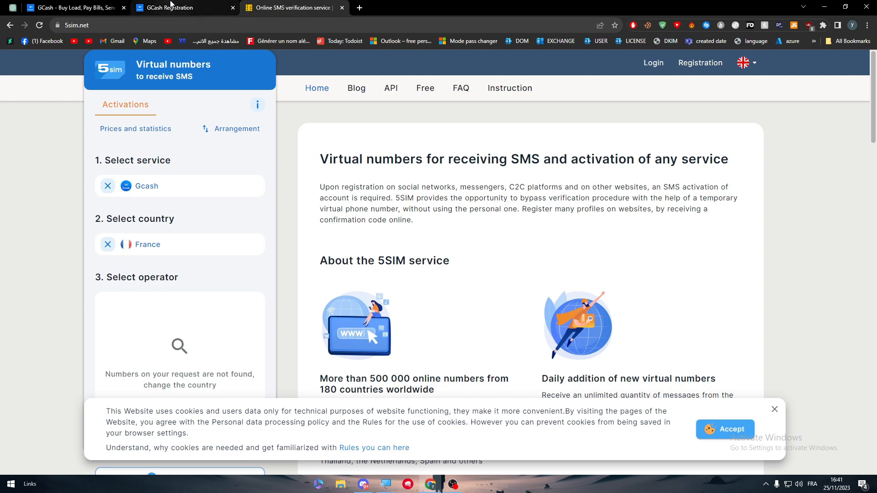
{"action": "scroll", "scroll_direction": "down", "scroll_amount": 3}
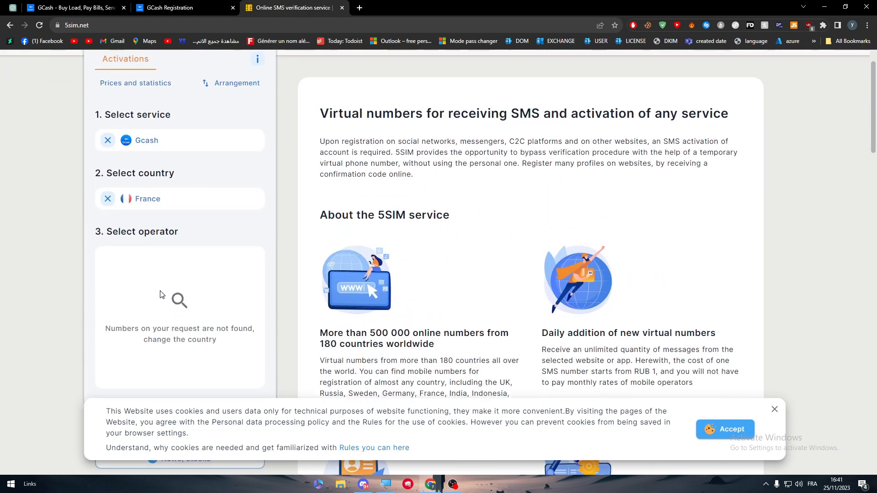
{"action": "scroll", "scroll_direction": "down", "scroll_amount": 3}
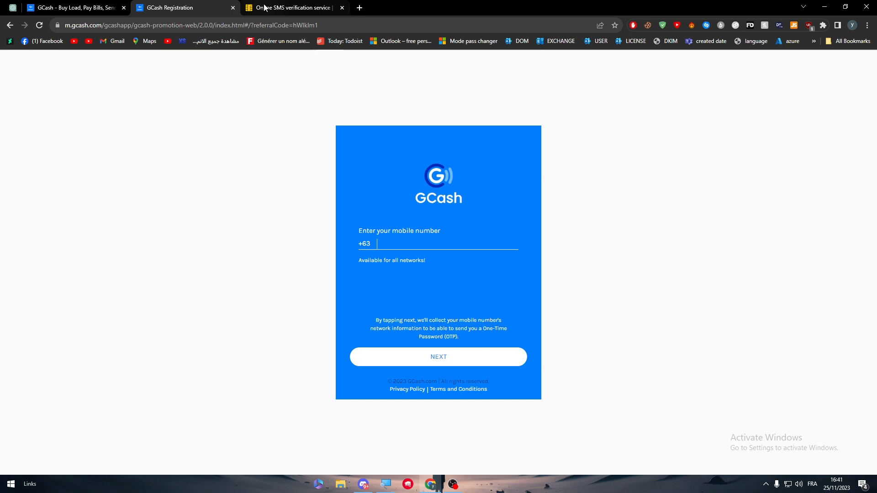
{"action": "left_click", "coordinate": [291, 8]}
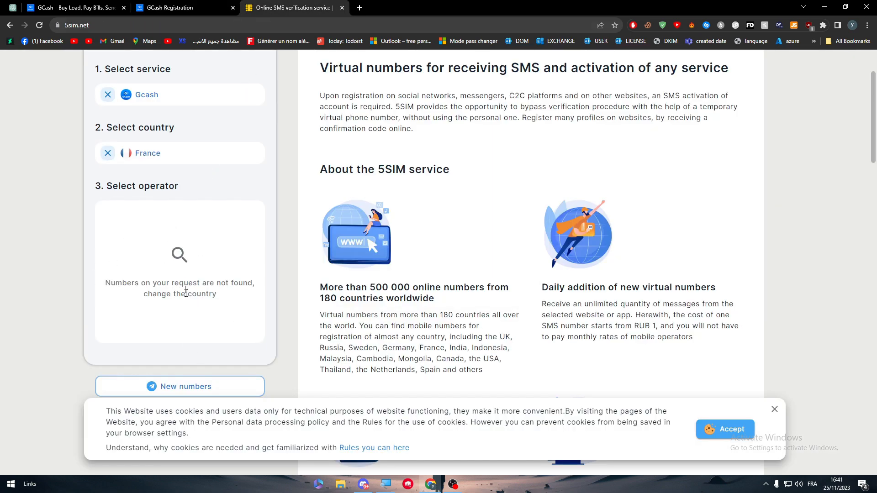
{"action": "mouse_move", "coordinate": [187, 325]}
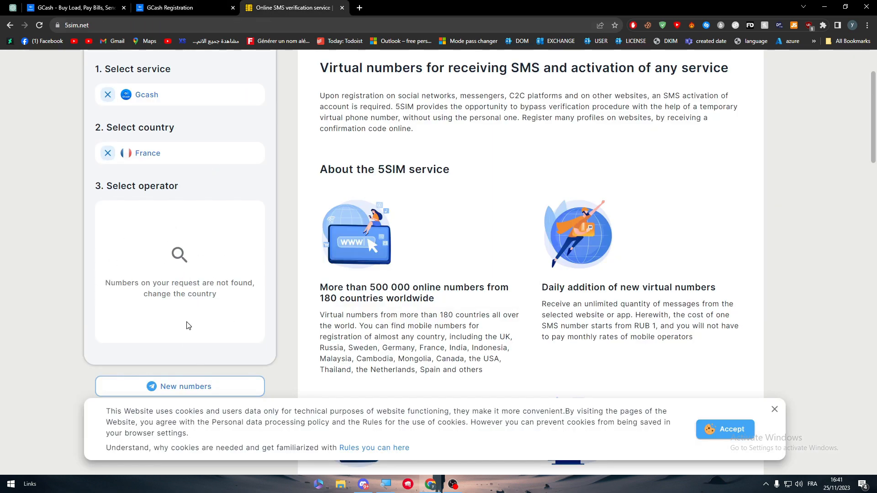
{"action": "left_click", "coordinate": [168, 8]}
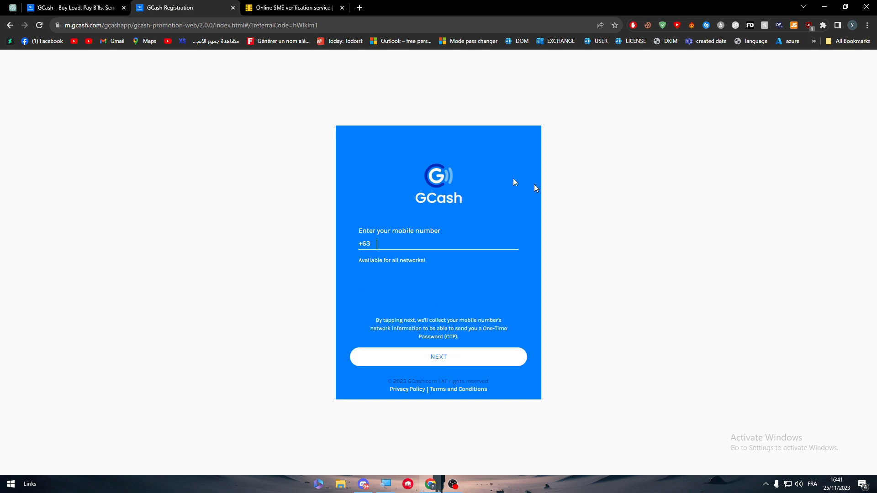
{"action": "mouse_move", "coordinate": [346, 214]}
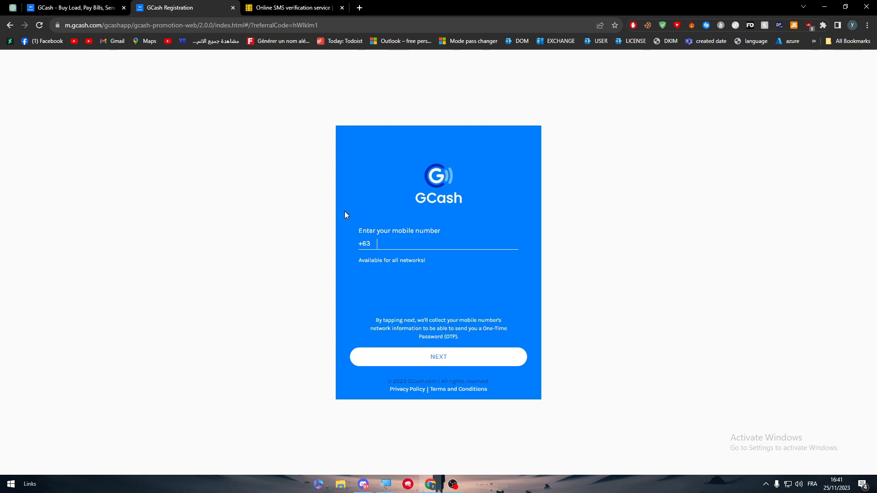
{"action": "mouse_move", "coordinate": [324, 207]}
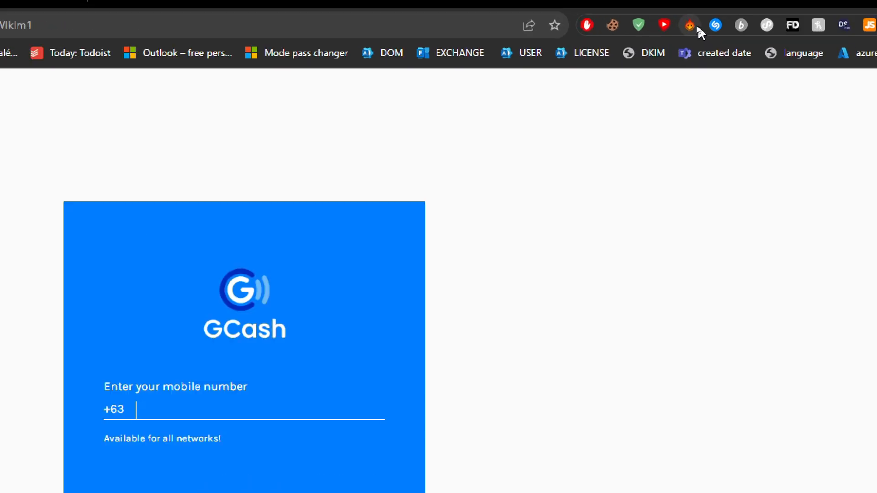
Search Hola VPN locations for 'ph' and start free VPN time for gcash.com
{"action": "left_click", "coordinate": [690, 25]}
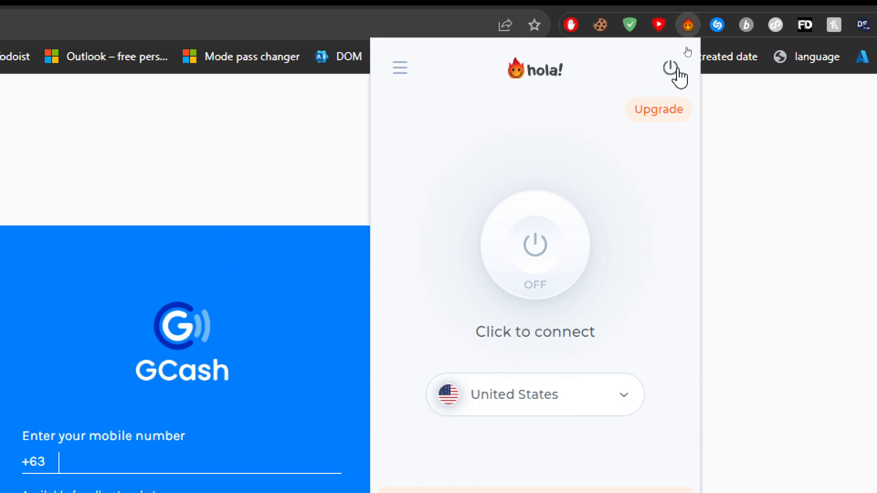
{"action": "left_click", "coordinate": [534, 394]}
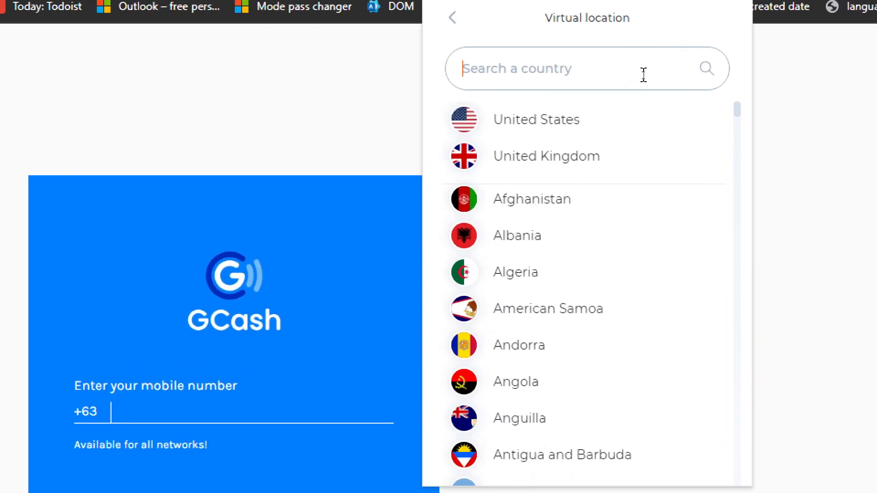
{"action": "type", "text": "ph"}
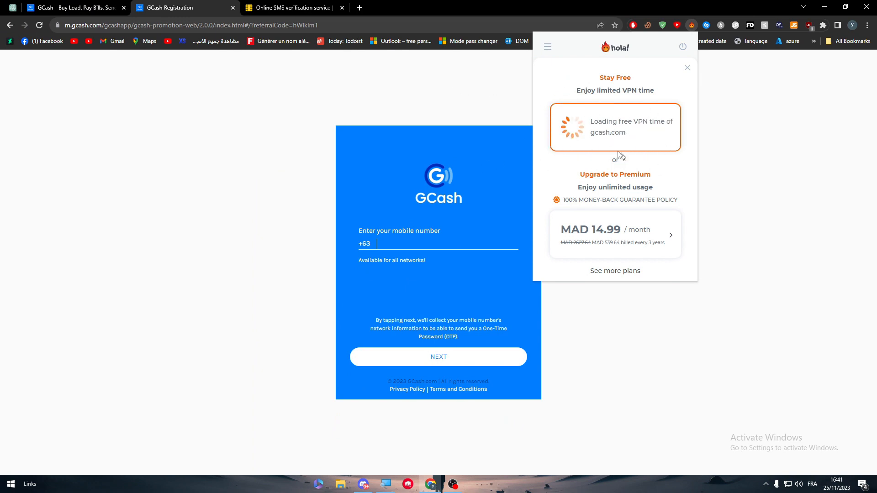
{"action": "left_click", "coordinate": [687, 67]}
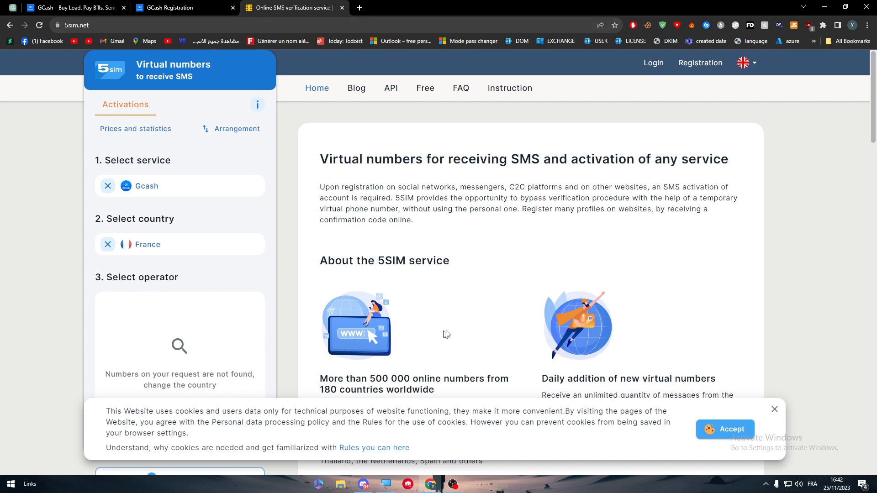
Search 'blizzard' in a new tab and open the Blizzard Entertainment site
{"action": "left_click", "coordinate": [468, 8]}
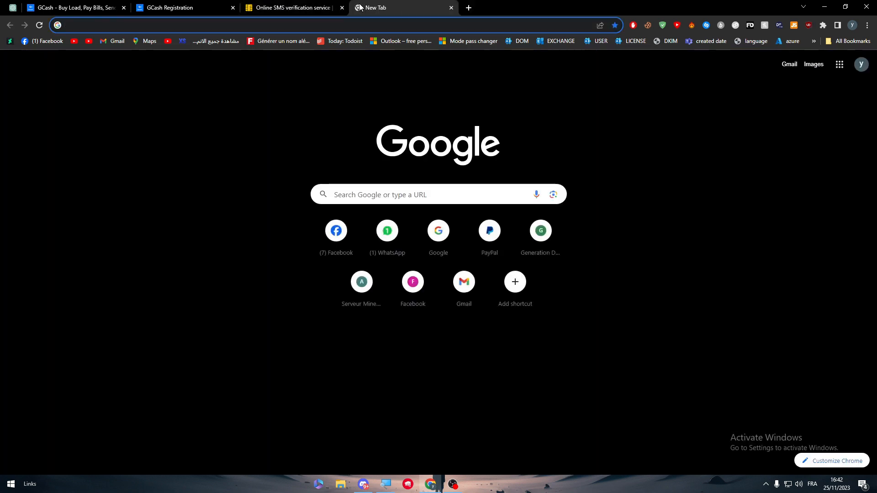
{"action": "type", "text": "blizzard"}
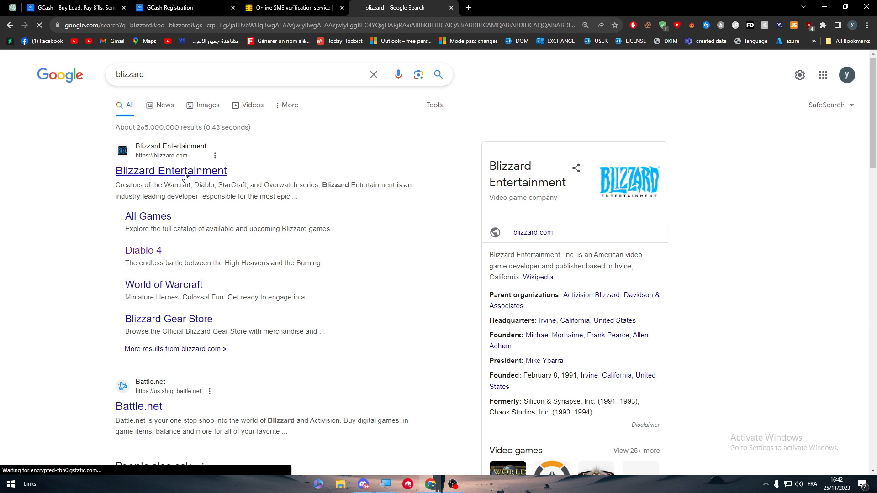
{"action": "left_click", "coordinate": [171, 170]}
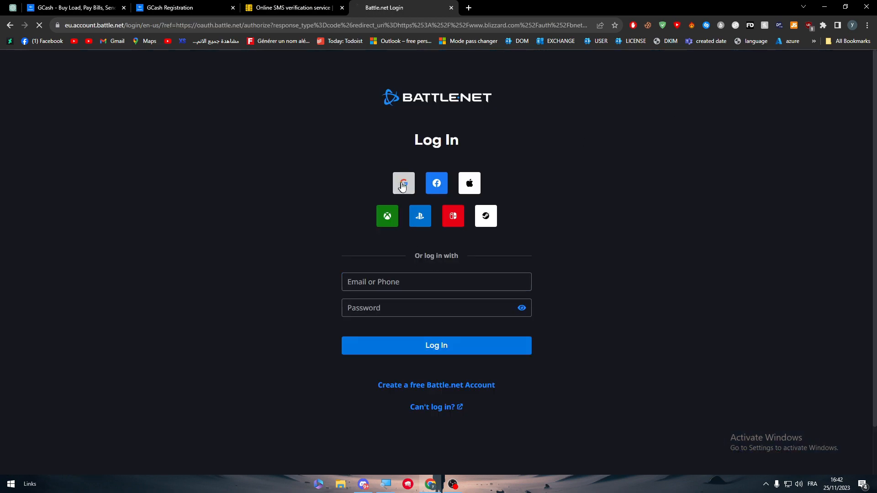
Sign up with Google, entering birth date, accepting the name and agreeing to terms
{"action": "left_click", "coordinate": [403, 183]}
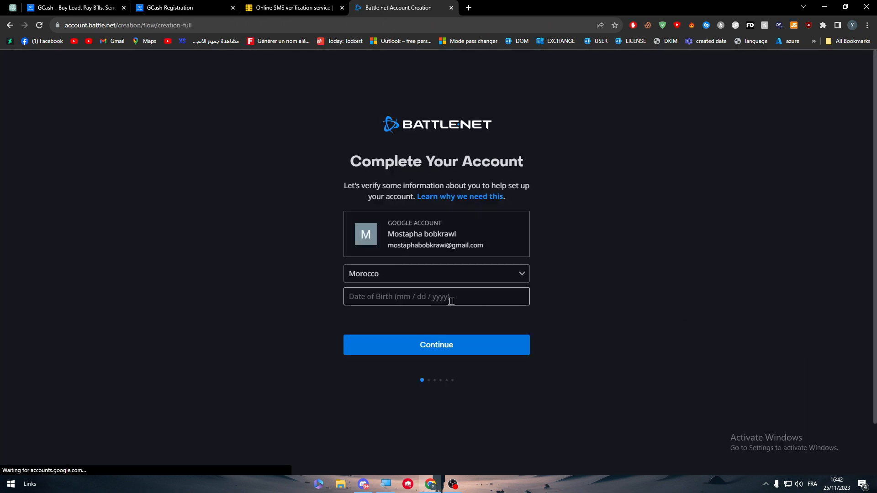
{"action": "type", "text": "10 / 10 / 1992"}
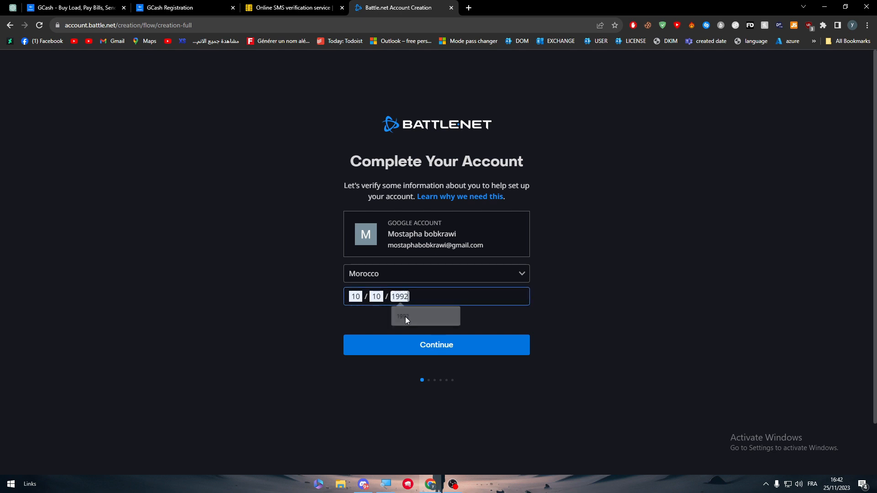
{"action": "left_click", "coordinate": [436, 345]}
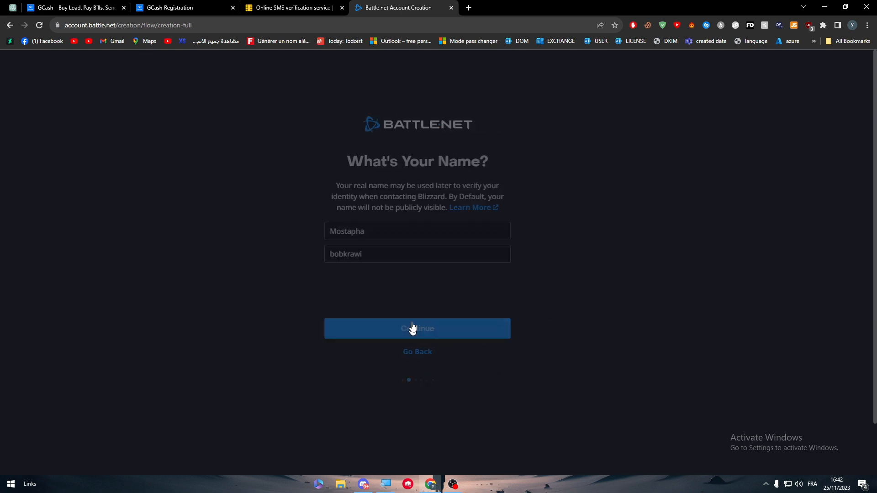
{"action": "left_click", "coordinate": [417, 328]}
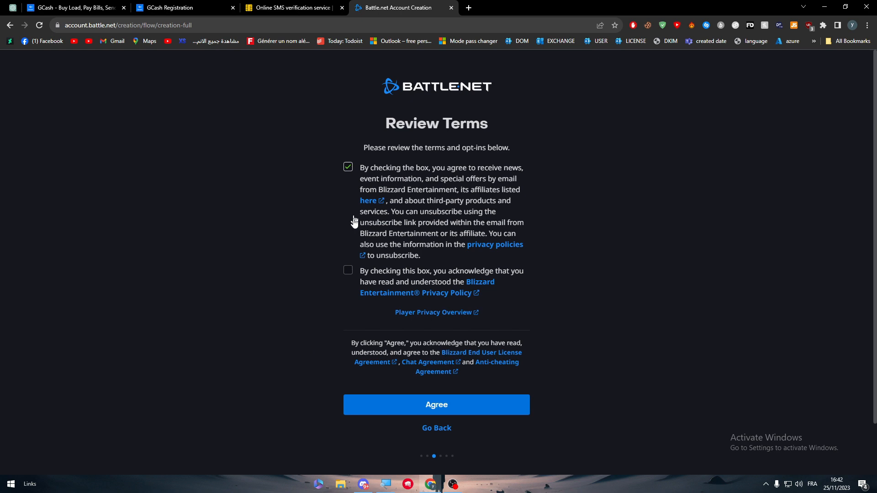
{"action": "left_click", "coordinate": [435, 404]}
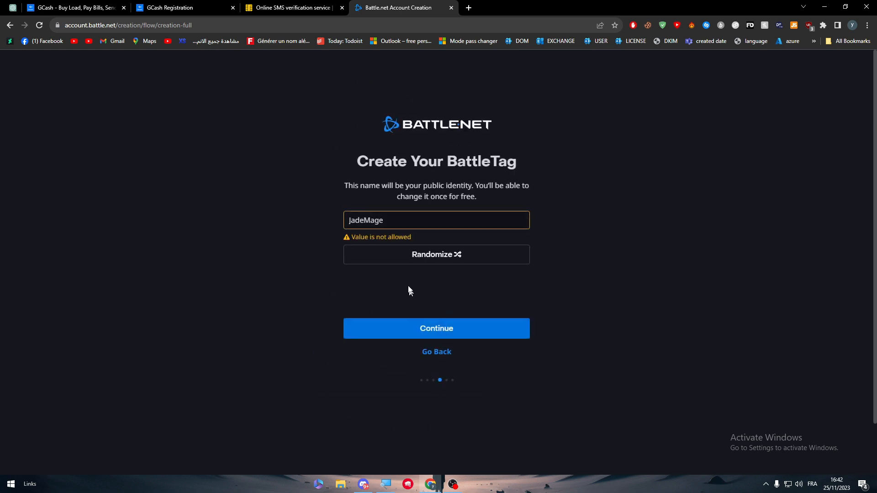
Enter the BattleTag 'IOLYt' and submit it
{"action": "type", "text": "IOLY"}
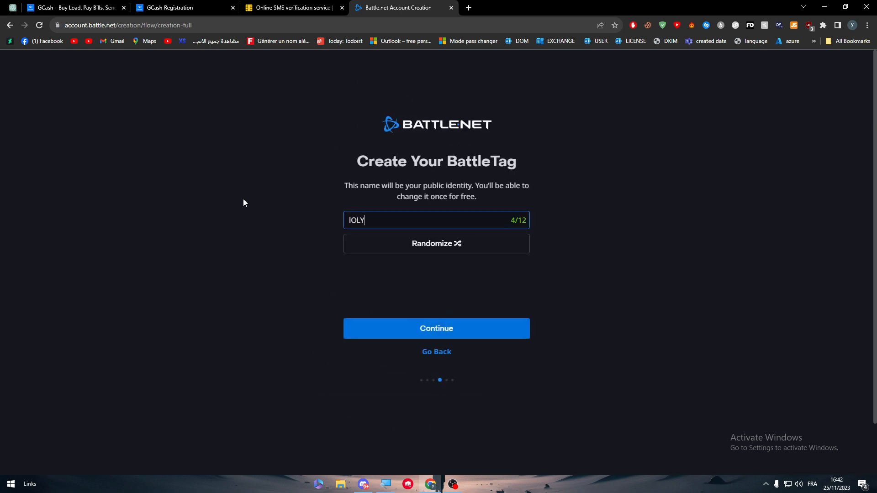
{"action": "type", "text": "t"}
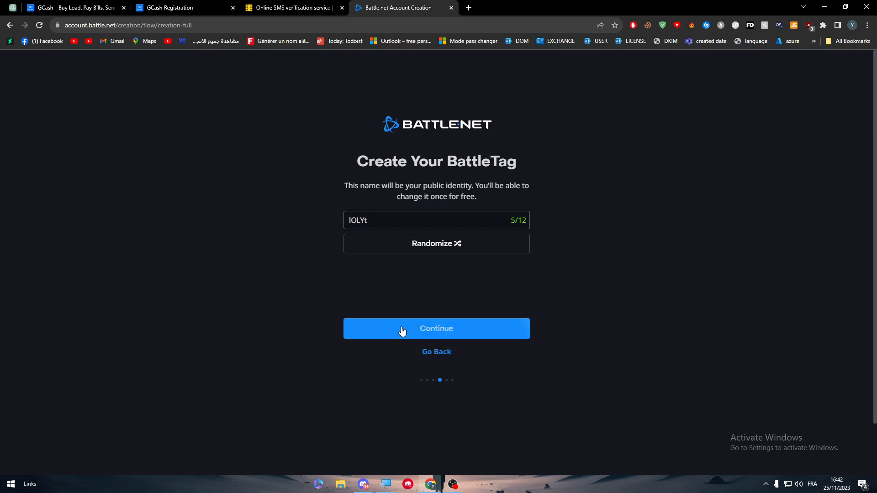
{"action": "left_click", "coordinate": [436, 329]}
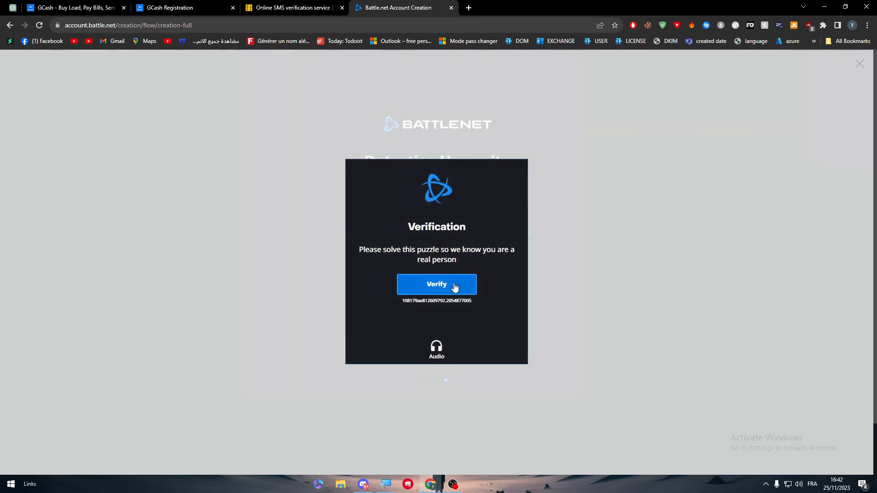
Start the verification and cycle through dice images looking for a total of 27
{"action": "left_click", "coordinate": [437, 285]}
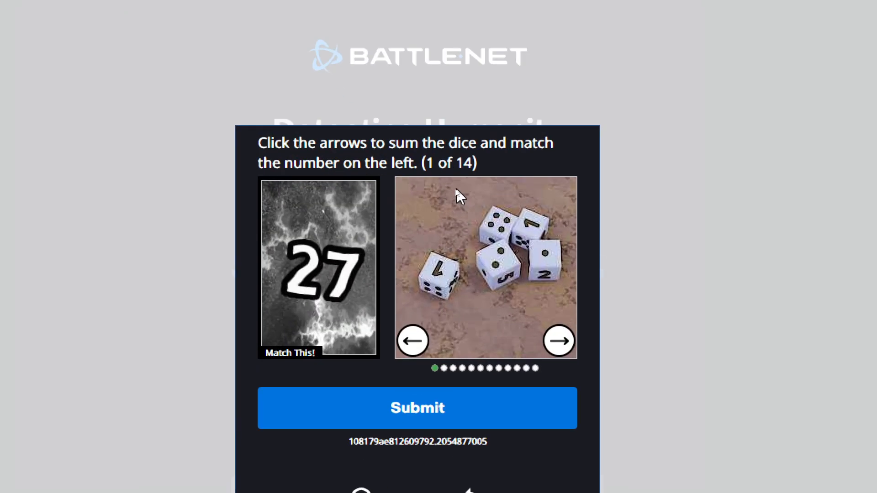
{"action": "mouse_move", "coordinate": [372, 318]}
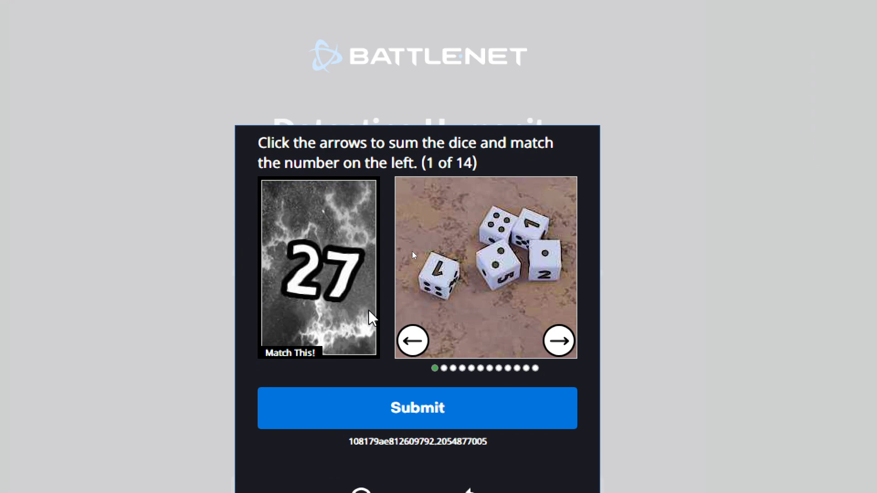
{"action": "left_click", "coordinate": [558, 342]}
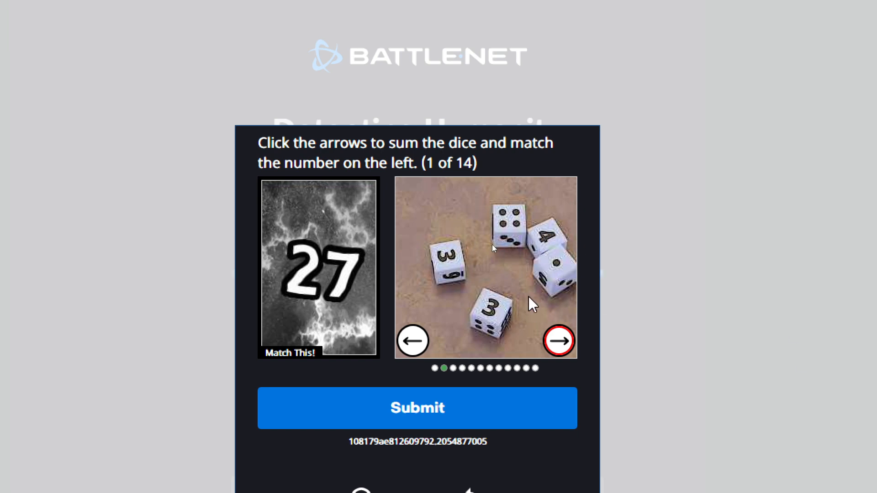
{"action": "left_click", "coordinate": [558, 340]}
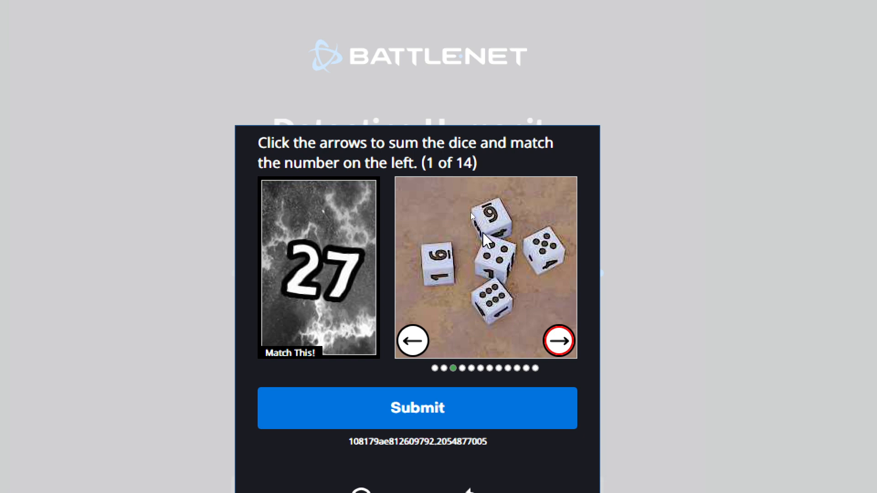
{"action": "left_click", "coordinate": [557, 341]}
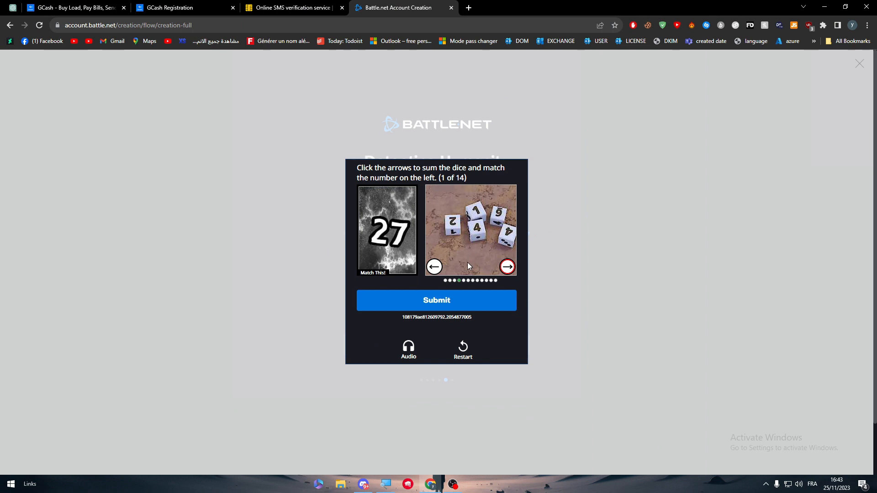
{"action": "left_click", "coordinate": [506, 267]}
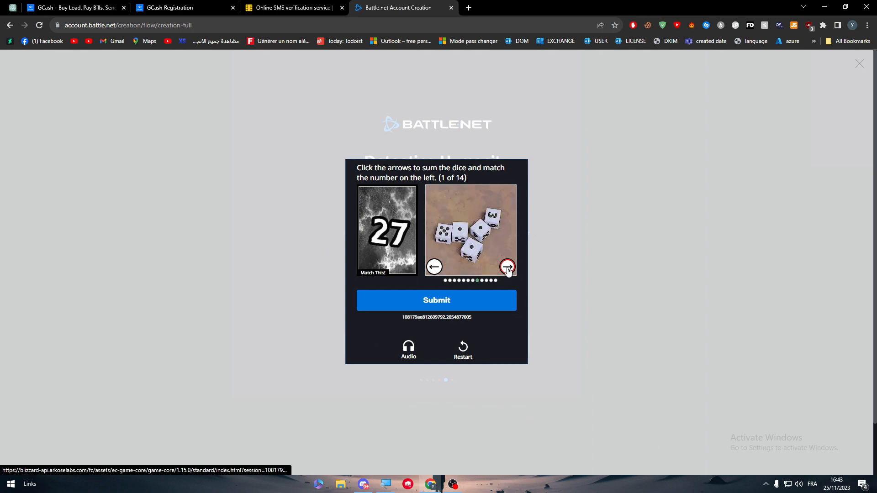
{"action": "left_click", "coordinate": [507, 267]}
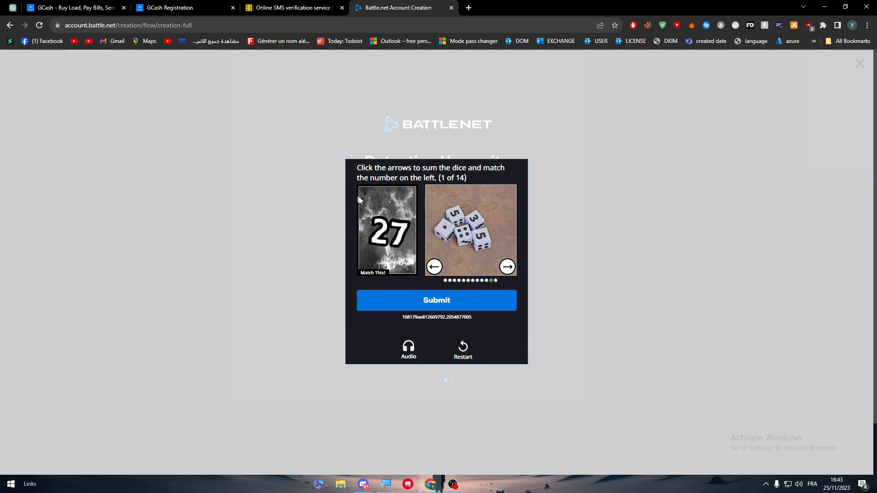
{"action": "mouse_move", "coordinate": [359, 207]}
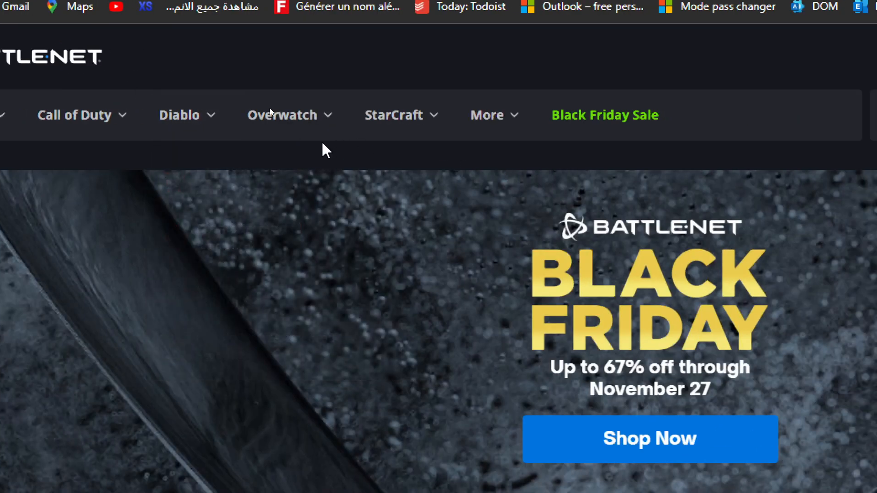
Open the Overwatch 2 store page and advance through four promotional banners
{"action": "left_click", "coordinate": [283, 114]}
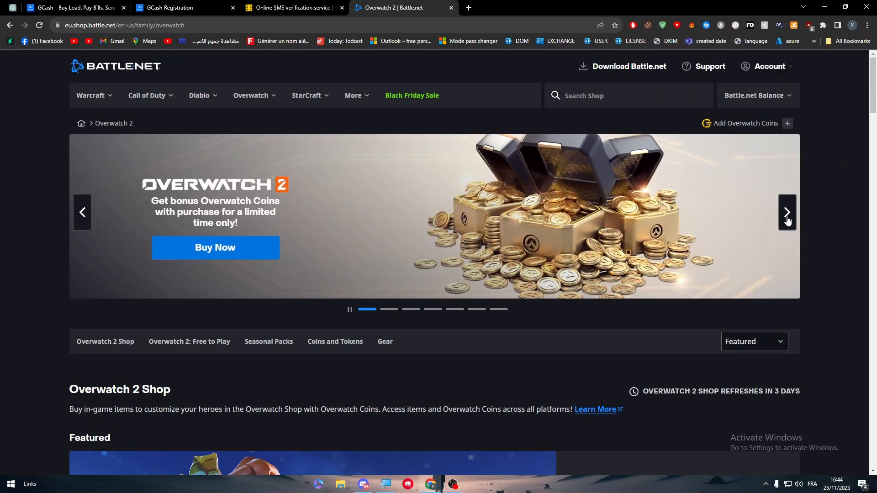
{"action": "left_click", "coordinate": [786, 212]}
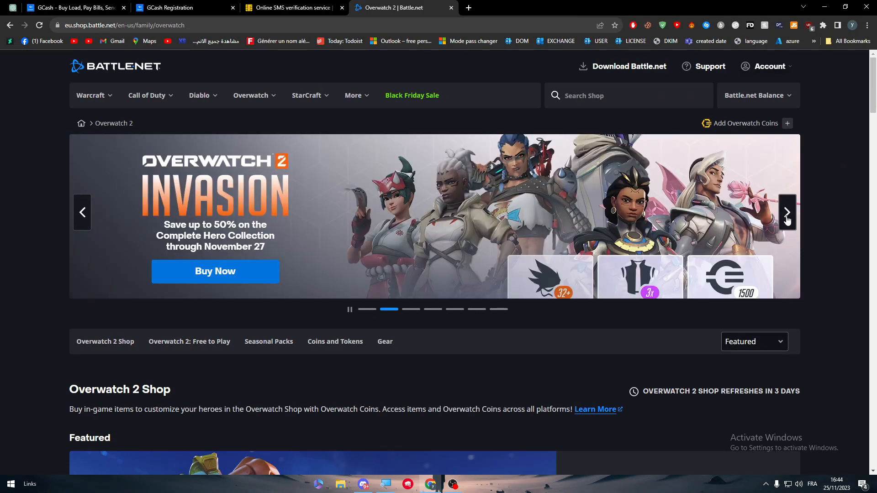
{"action": "left_click", "coordinate": [787, 212]}
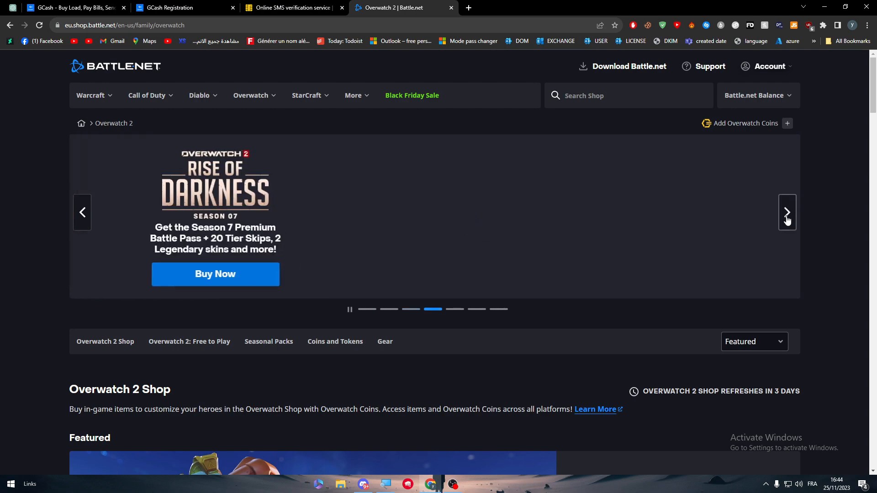
{"action": "left_click", "coordinate": [786, 212]}
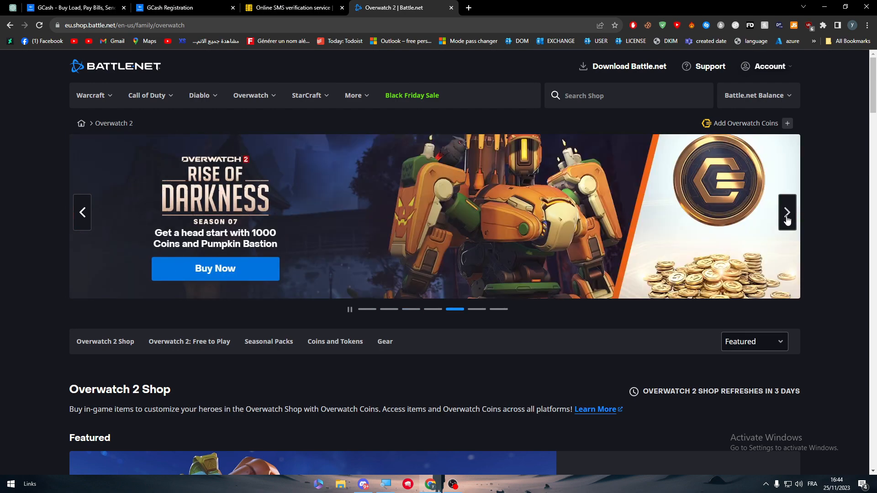
{"action": "left_click", "coordinate": [787, 212]}
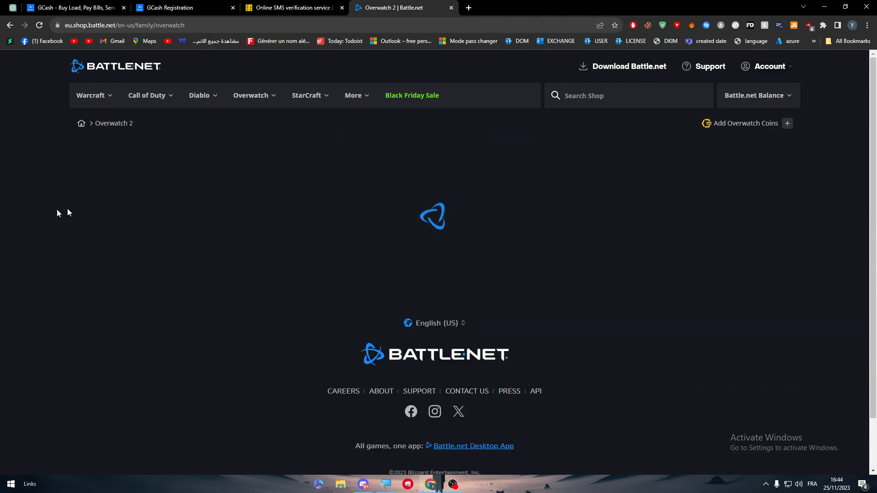
Browse the Overwatch Coins page, briefly highlighting the bonus promotion wording
{"action": "left_click", "coordinate": [745, 123]}
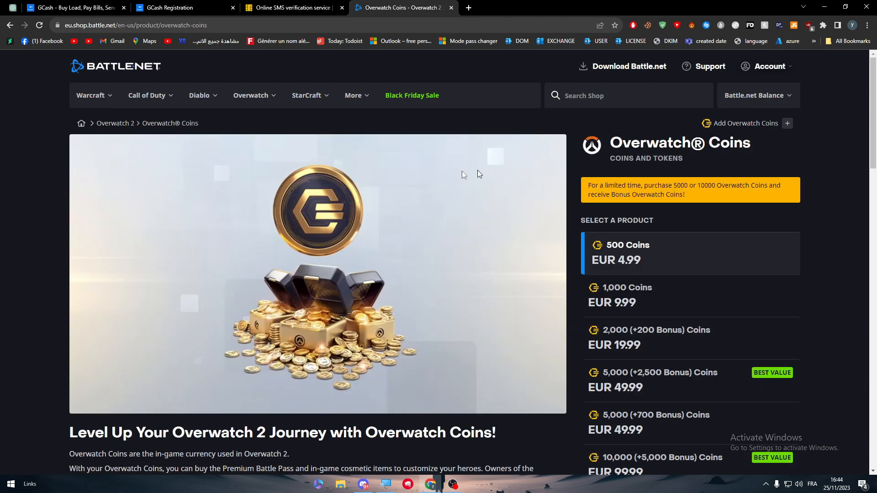
{"action": "mouse_move", "coordinate": [564, 363]}
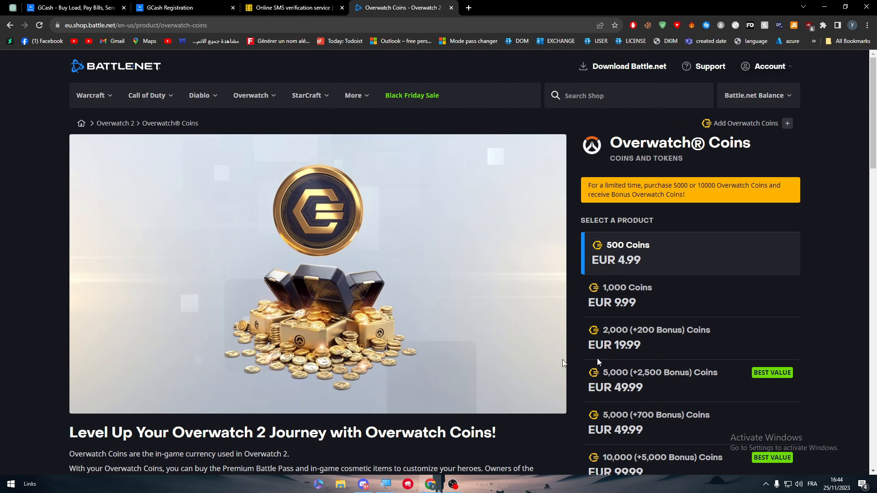
{"action": "scroll", "scroll_direction": "down", "scroll_amount": 3}
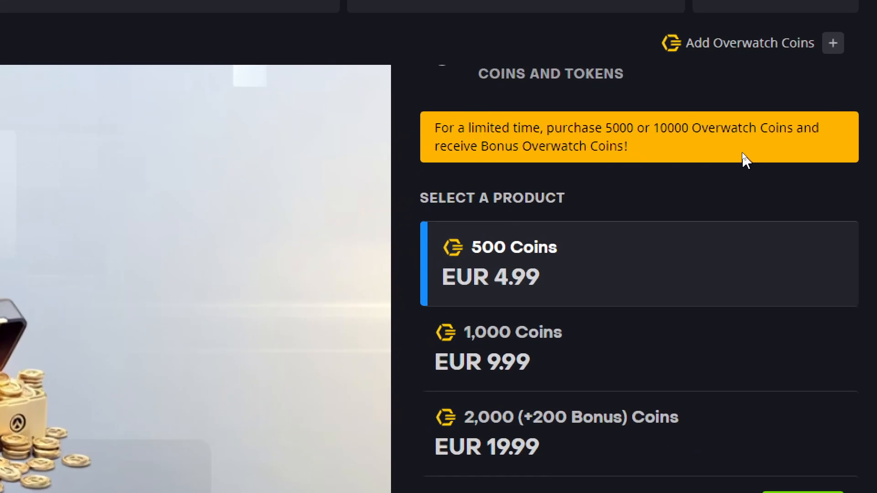
{"action": "left_click_drag", "start_coordinate": [548, 128], "coordinate": [649, 128]}
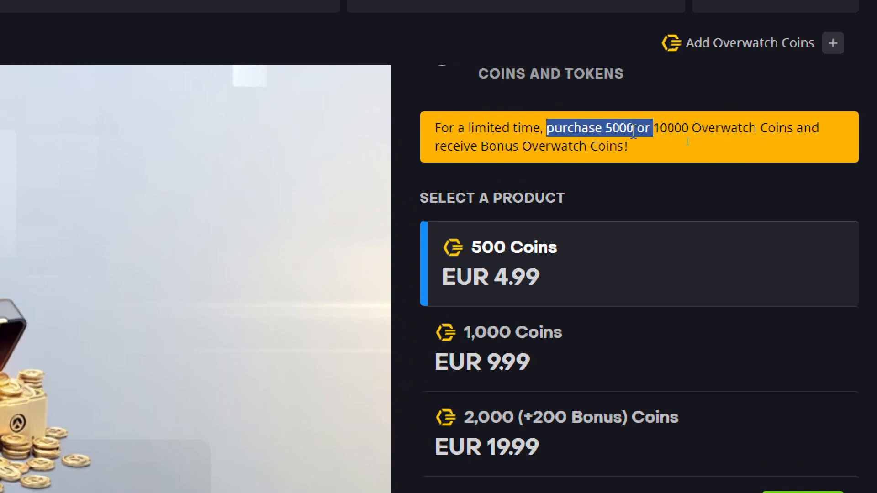
{"action": "left_click", "coordinate": [483, 184]}
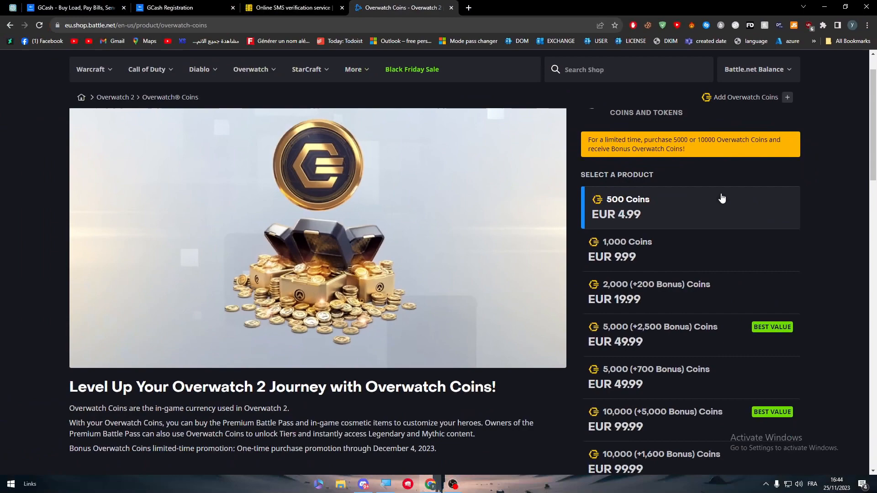
{"action": "scroll", "scroll_direction": "down", "scroll_amount": 3}
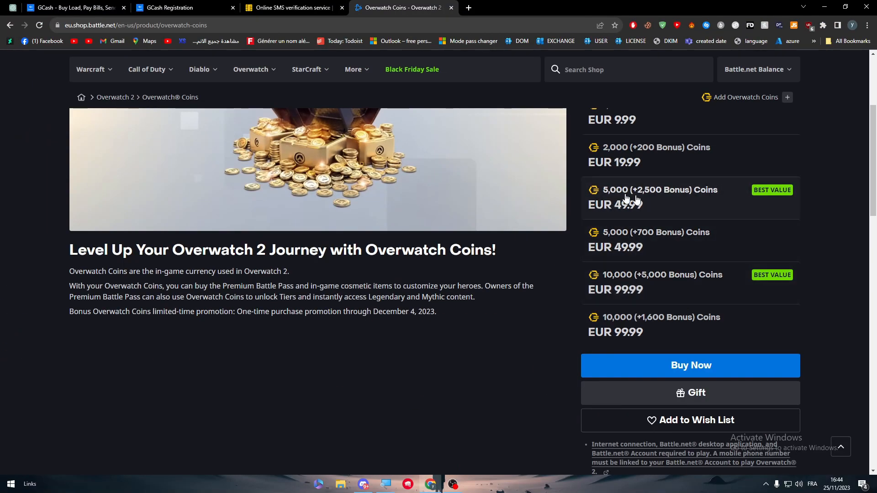
{"action": "scroll", "scroll_direction": "down", "scroll_amount": 3}
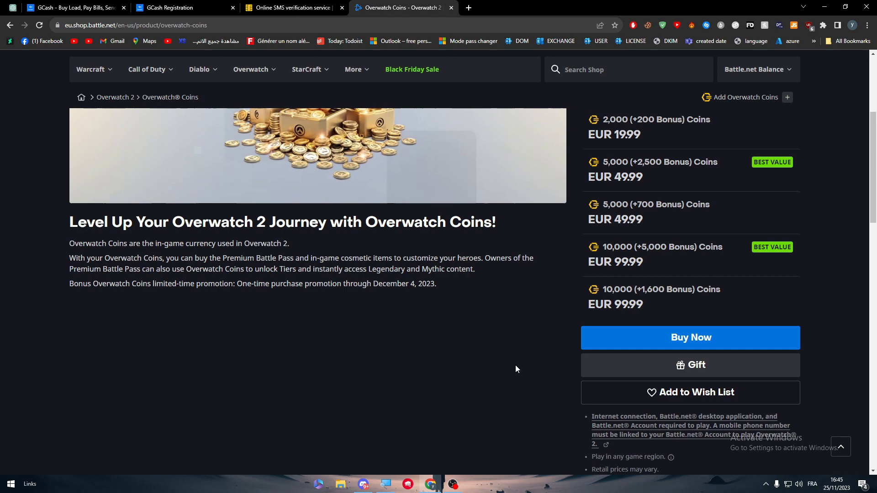
{"action": "scroll", "scroll_direction": "down", "scroll_amount": 3}
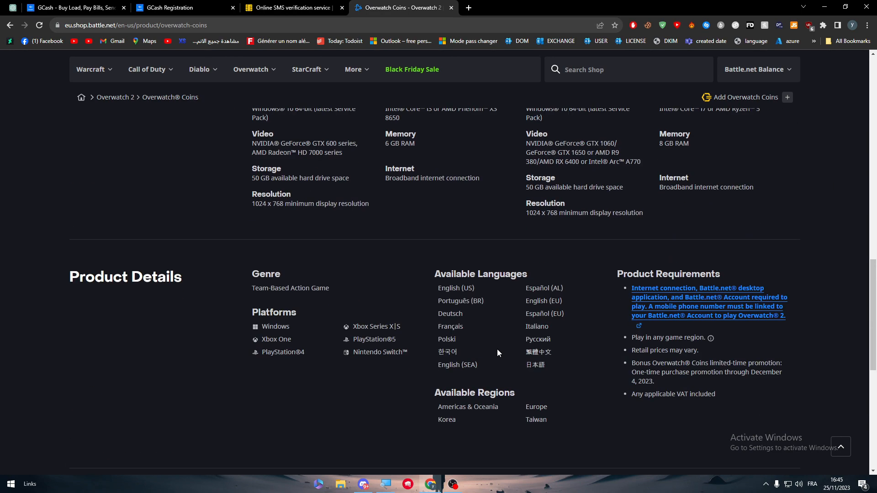
{"action": "scroll", "scroll_direction": "up", "scroll_amount": 3}
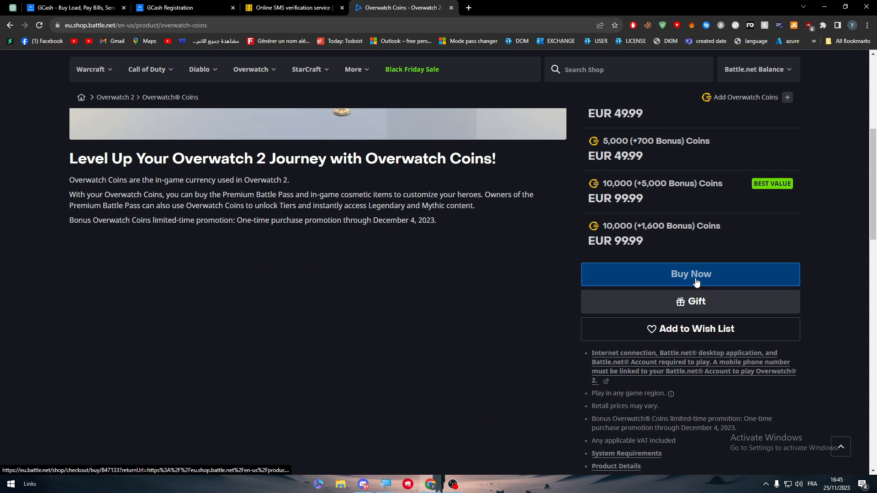
Buy the 500 Coins package at €4.99 and log in to reach payment information
{"action": "left_click", "coordinate": [690, 275]}
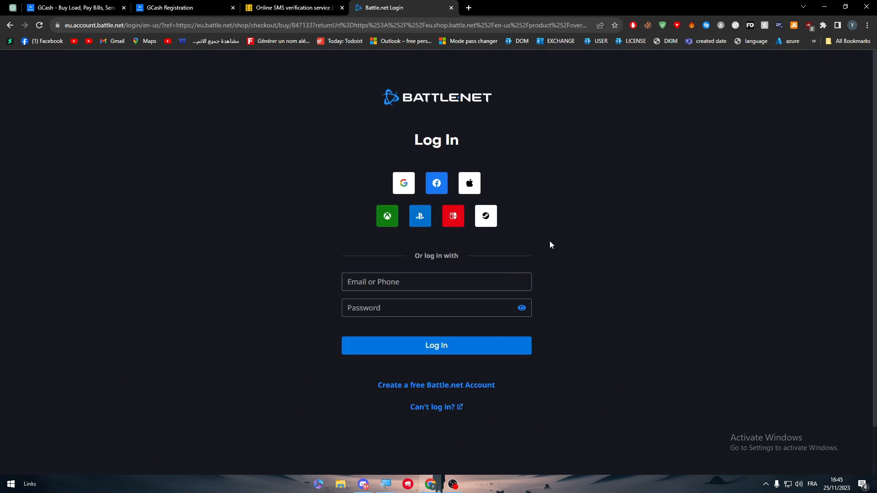
{"action": "mouse_move", "coordinate": [577, 259]}
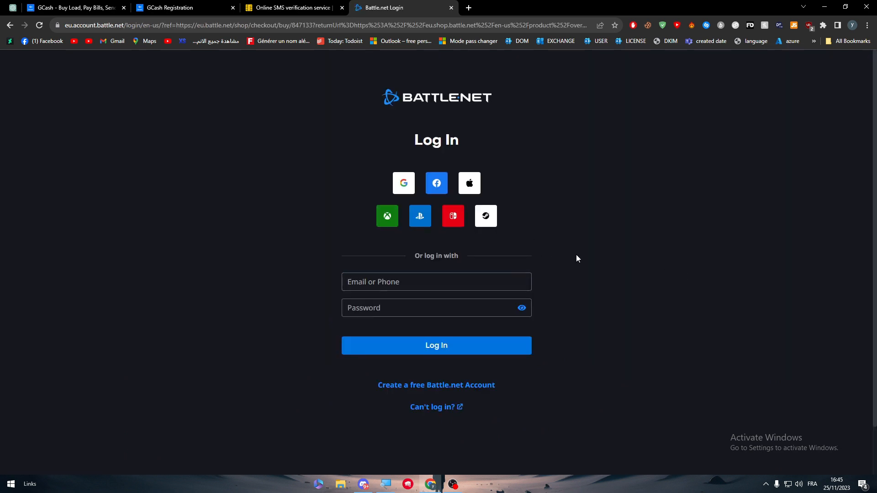
{"action": "left_click", "coordinate": [436, 346]}
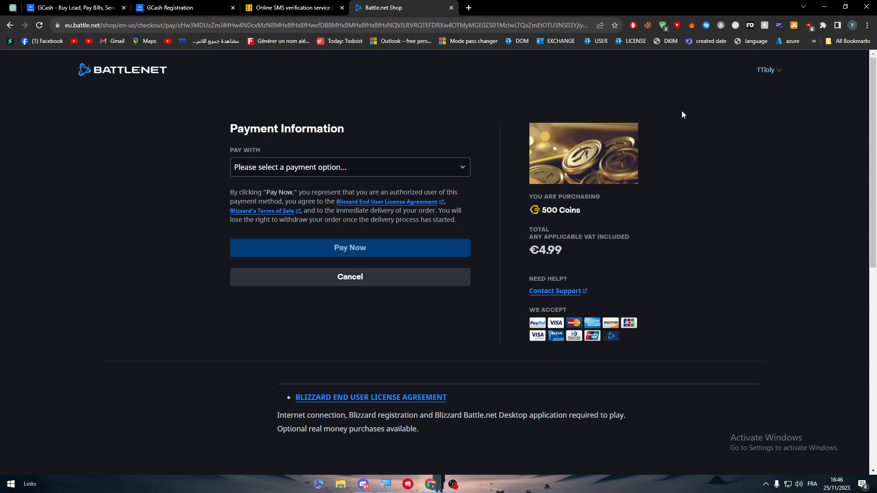
Connect Hola VPN, starting a timed free session on a Philippines location
{"action": "left_click", "coordinate": [690, 25]}
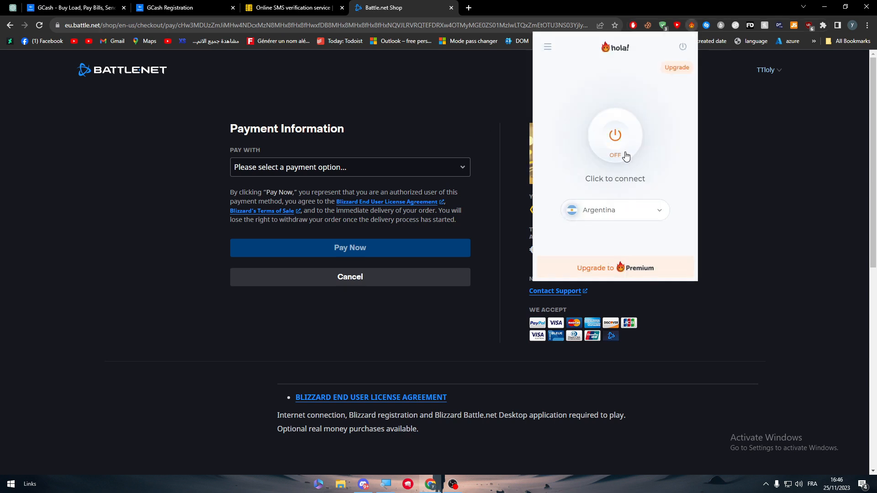
{"action": "left_click", "coordinate": [613, 210]}
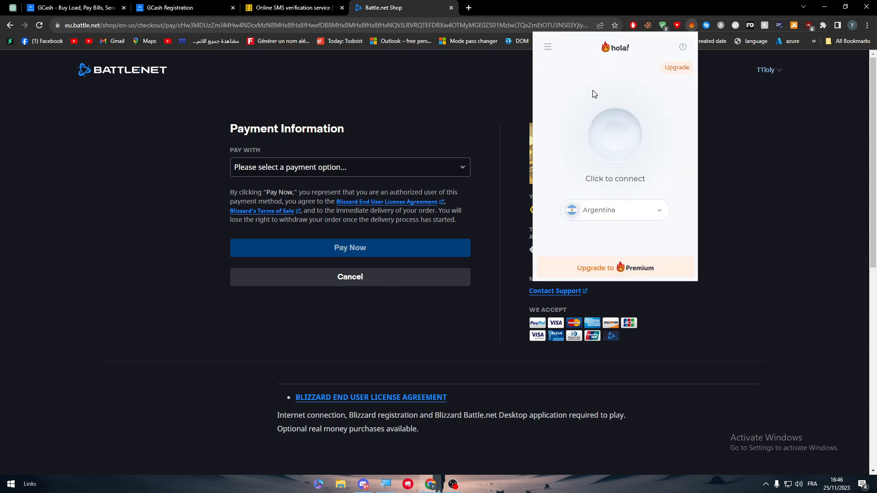
{"action": "left_click", "coordinate": [614, 135]}
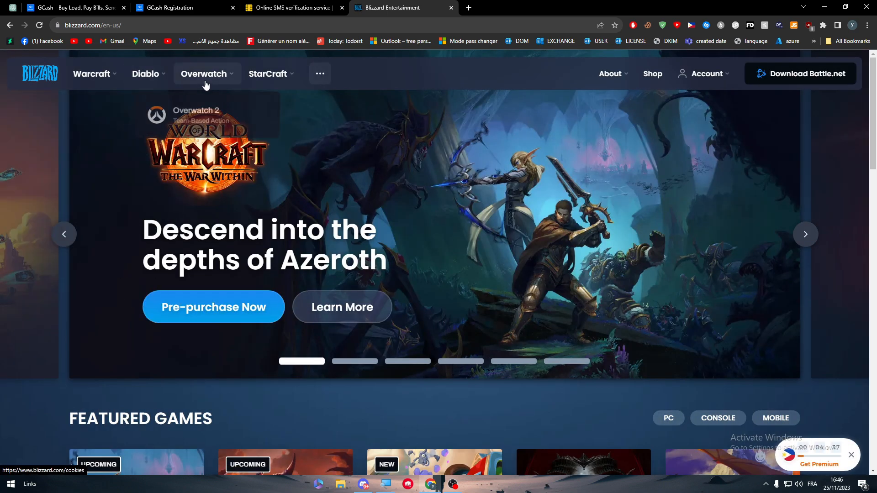
Reload blizzard.com, sign in, and open Account Settings from the account dropdown
{"action": "left_click", "coordinate": [204, 73]}
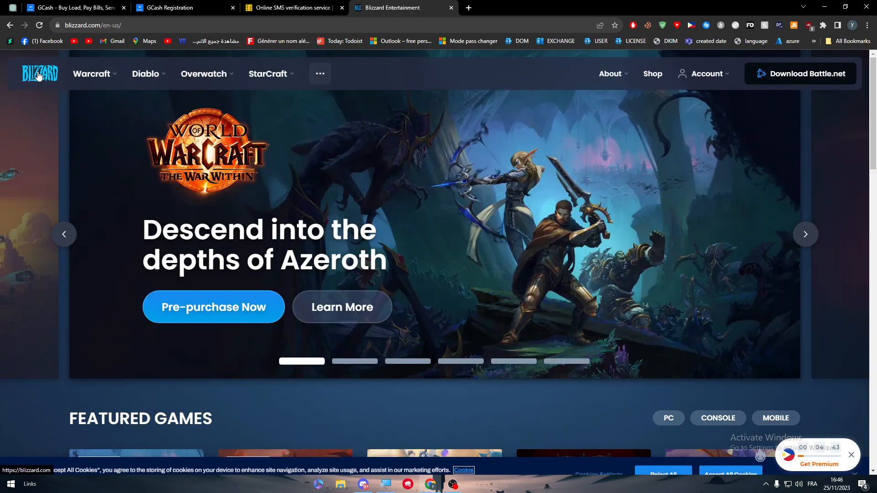
{"action": "left_click", "coordinate": [91, 73]}
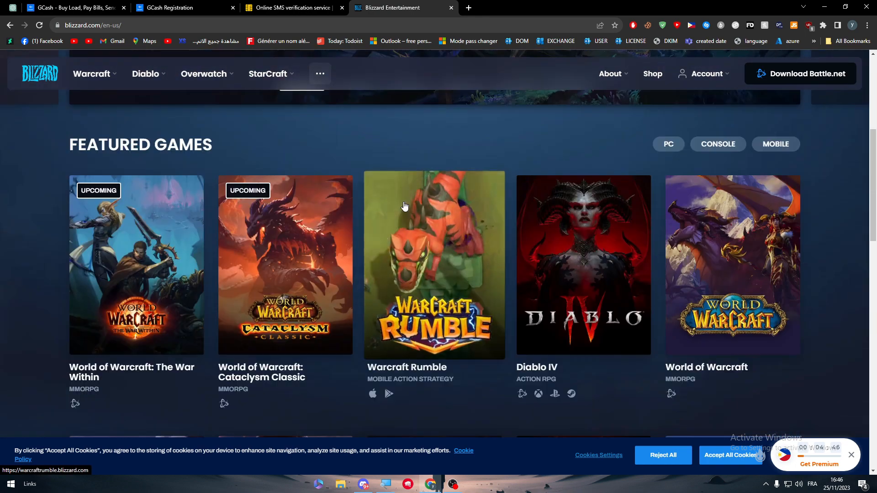
{"action": "left_click", "coordinate": [703, 73]}
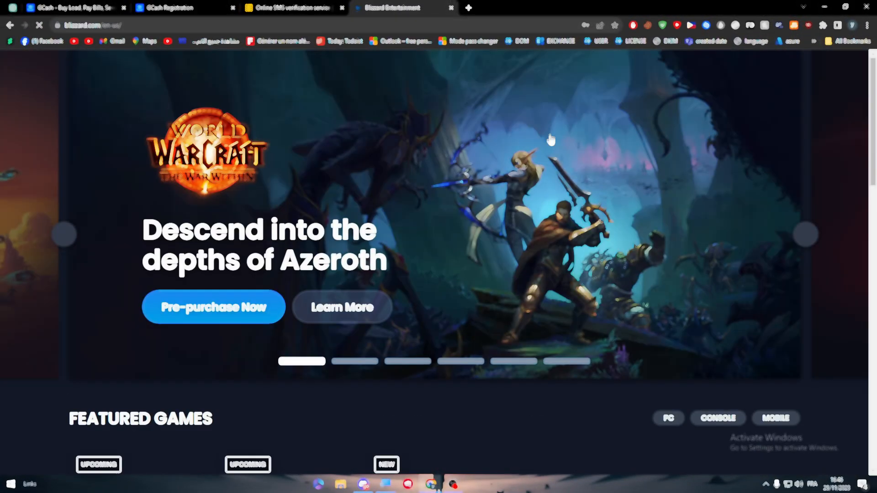
{"action": "left_click", "coordinate": [707, 73]}
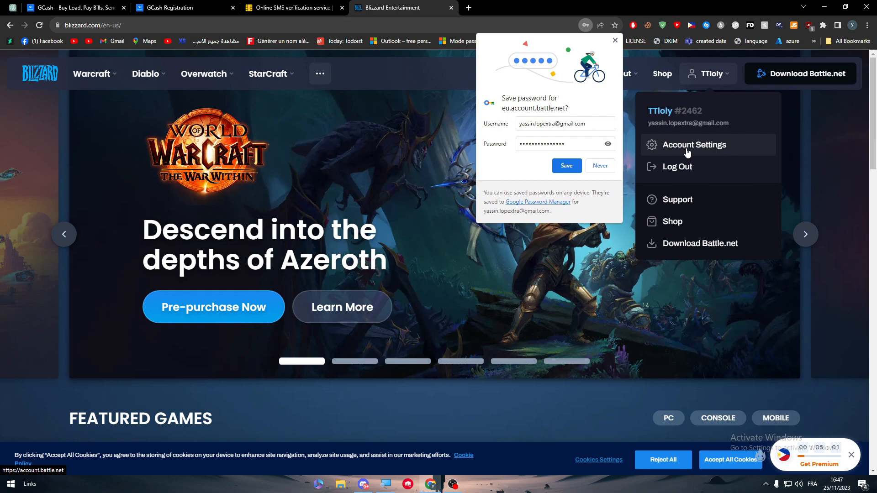
{"action": "left_click", "coordinate": [694, 145]}
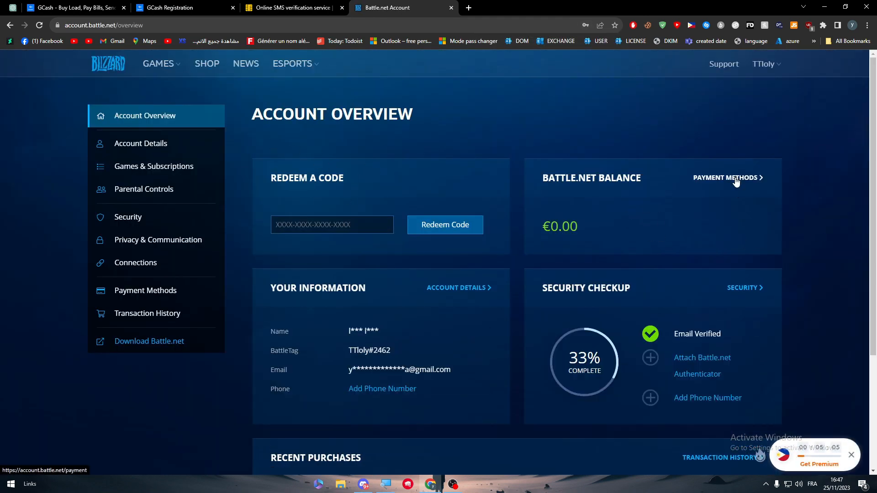
Under Payment Methods, start a new payment method and choose Philippines as billing country
{"action": "left_click", "coordinate": [727, 178]}
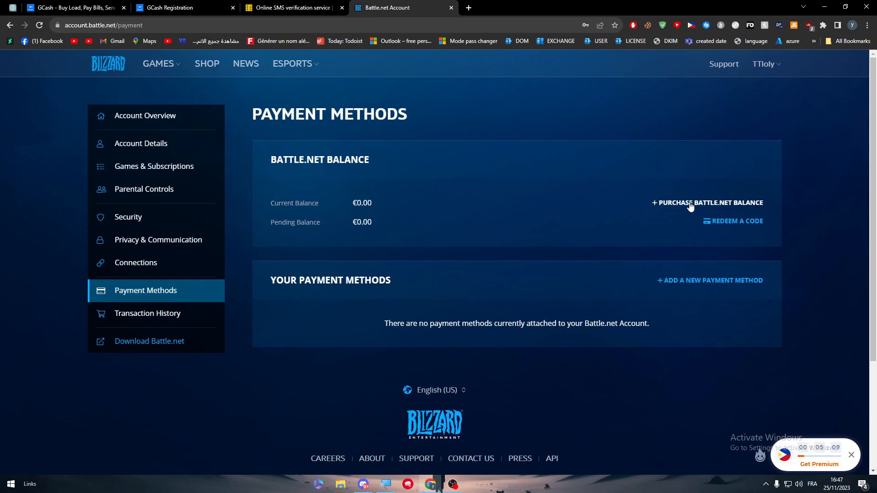
{"action": "left_click", "coordinate": [714, 280]}
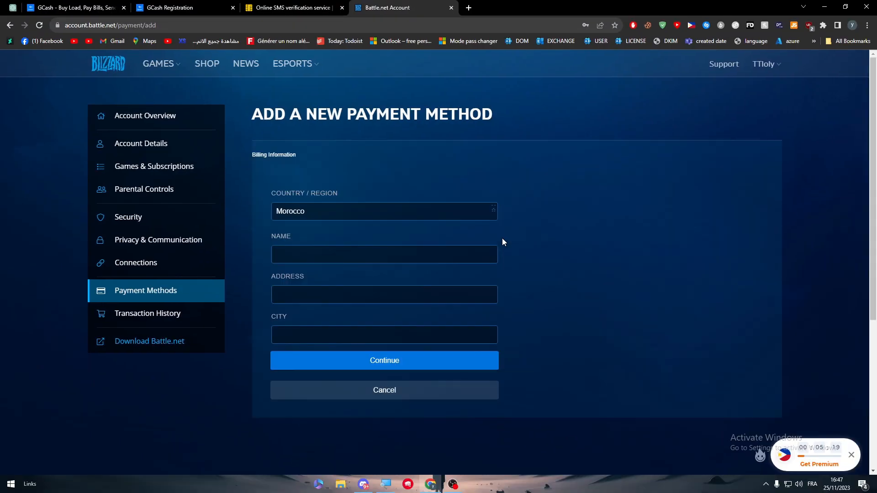
{"action": "left_click", "coordinate": [384, 211]}
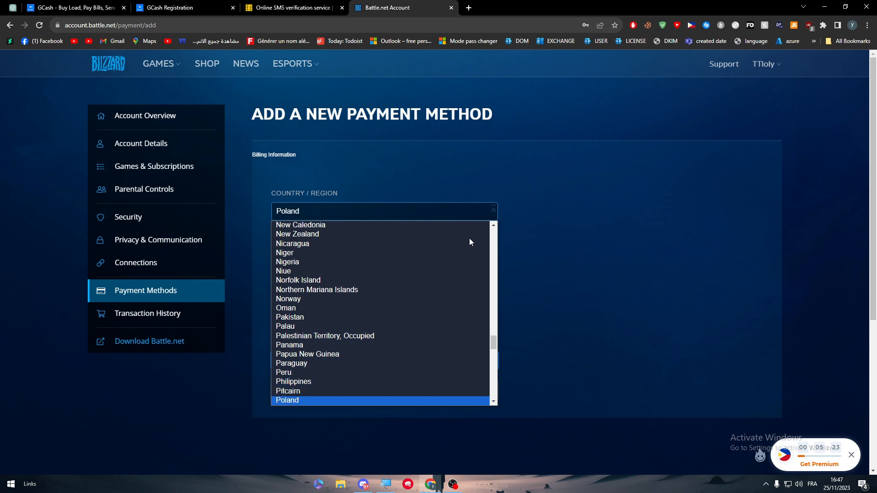
{"action": "left_click", "coordinate": [293, 381]}
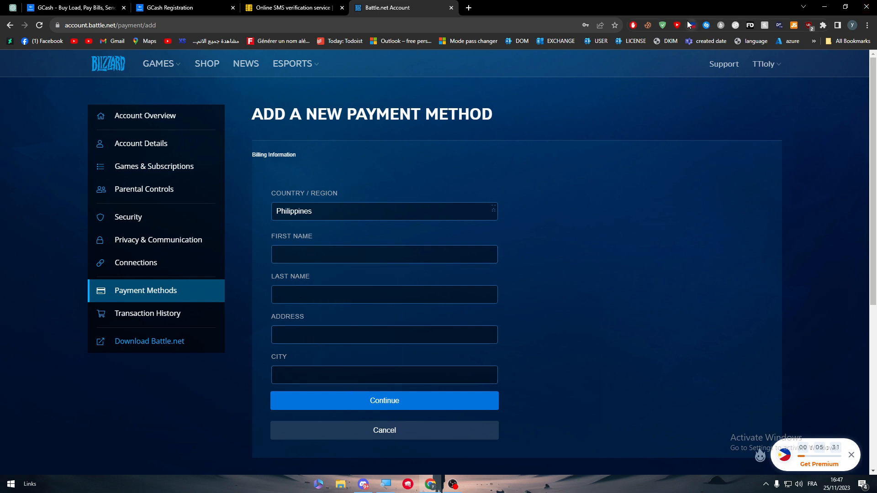
{"action": "mouse_move", "coordinate": [442, 404]}
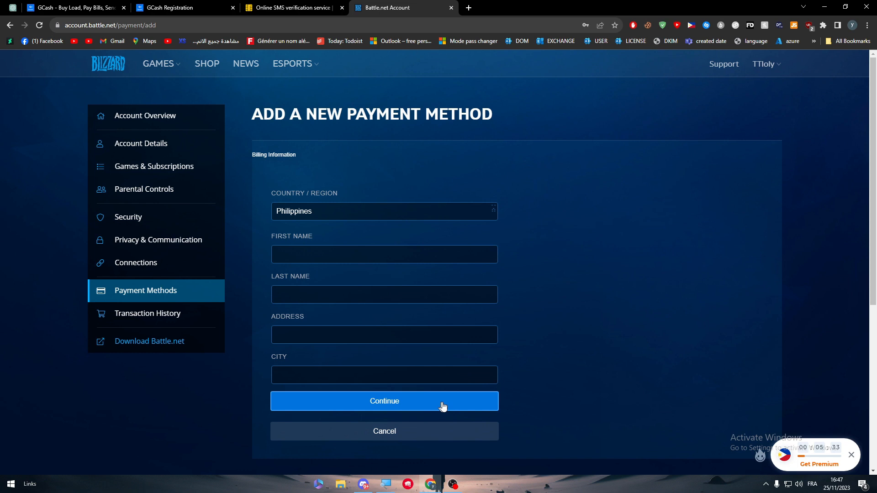
{"action": "mouse_move", "coordinate": [402, 284]}
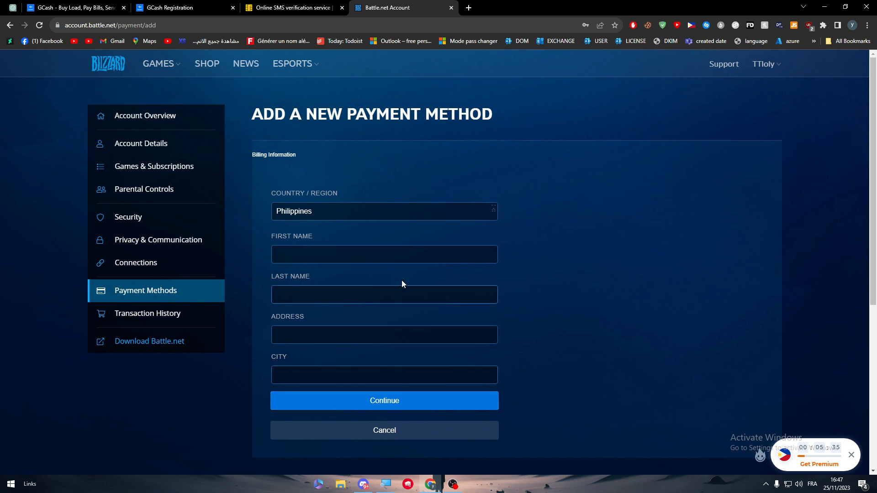
{"action": "left_click", "coordinate": [70, 7]}
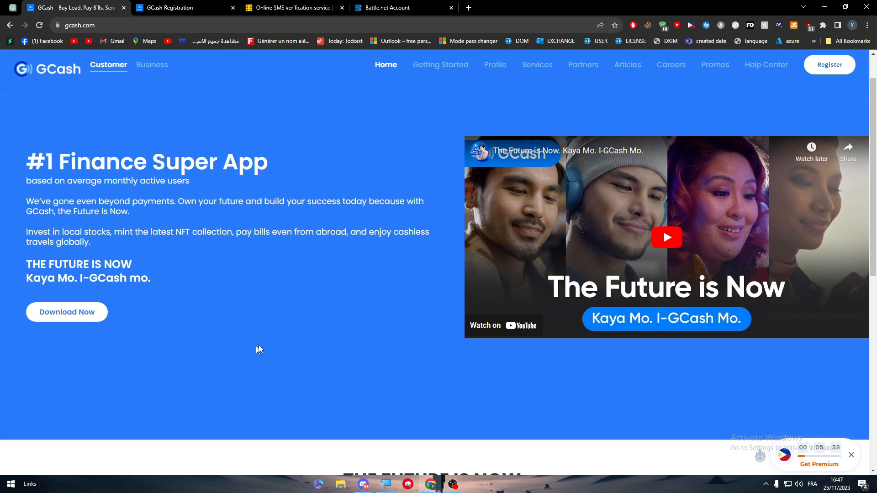
{"action": "mouse_move", "coordinate": [409, 4]}
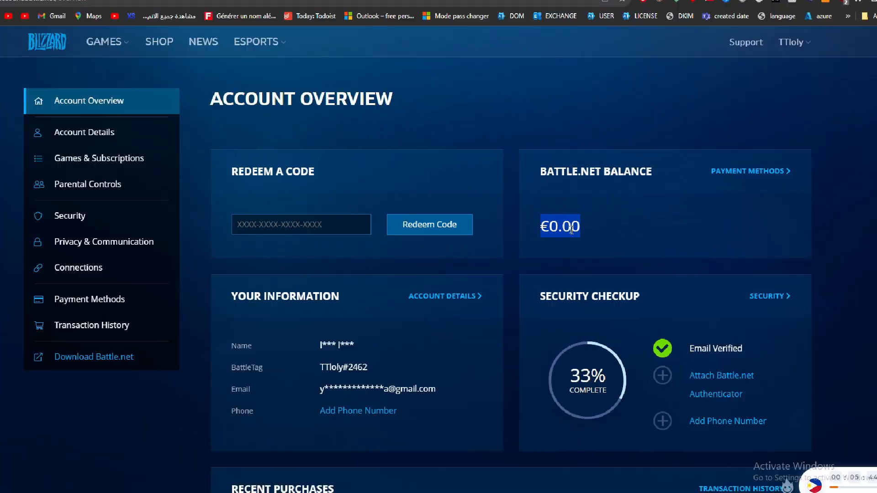
Check the €0.00 Battle.net Balance on Account Overview, then go to SHOP
{"action": "scroll", "scroll_direction": "down", "scroll_amount": 3}
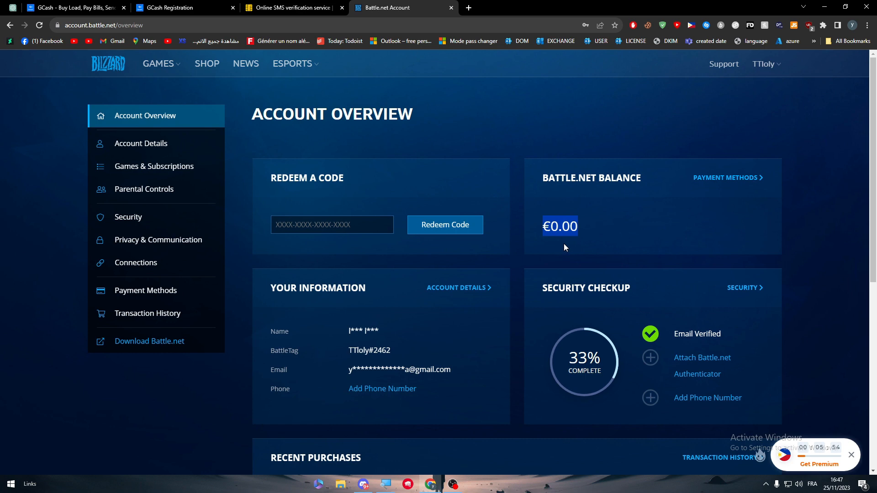
{"action": "mouse_move", "coordinate": [563, 244]}
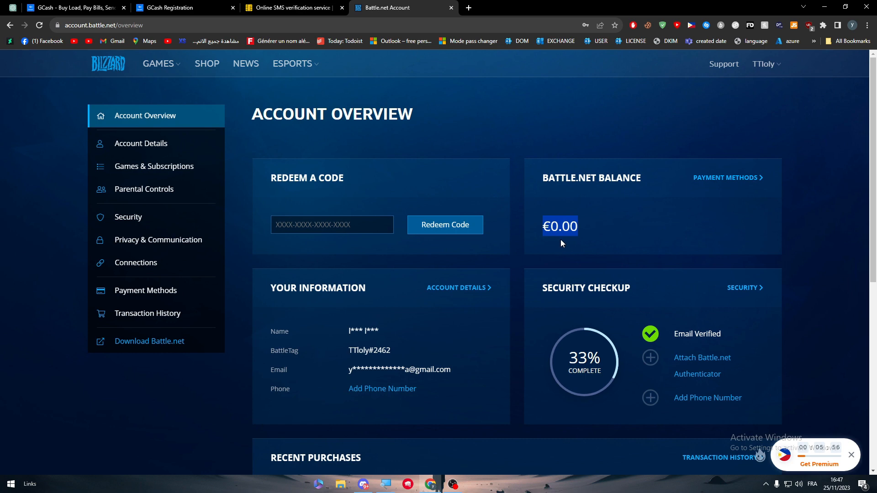
{"action": "mouse_move", "coordinate": [549, 241]}
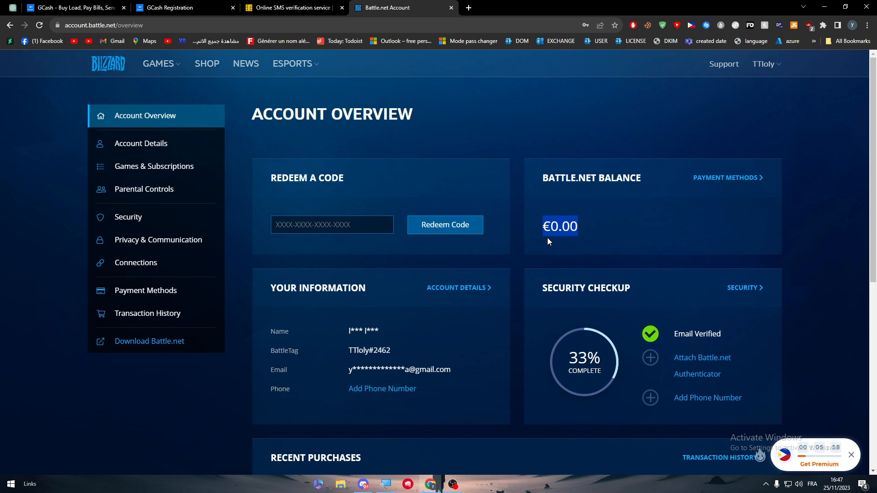
{"action": "mouse_move", "coordinate": [545, 240]}
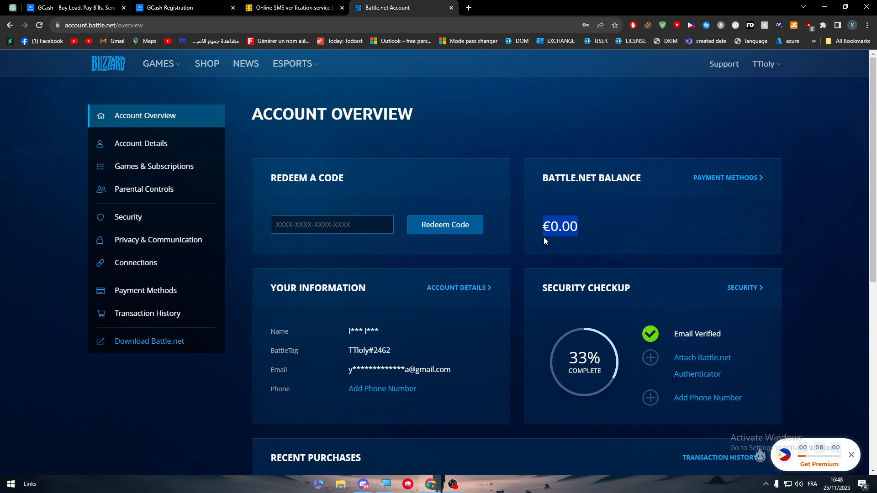
{"action": "mouse_move", "coordinate": [597, 210]}
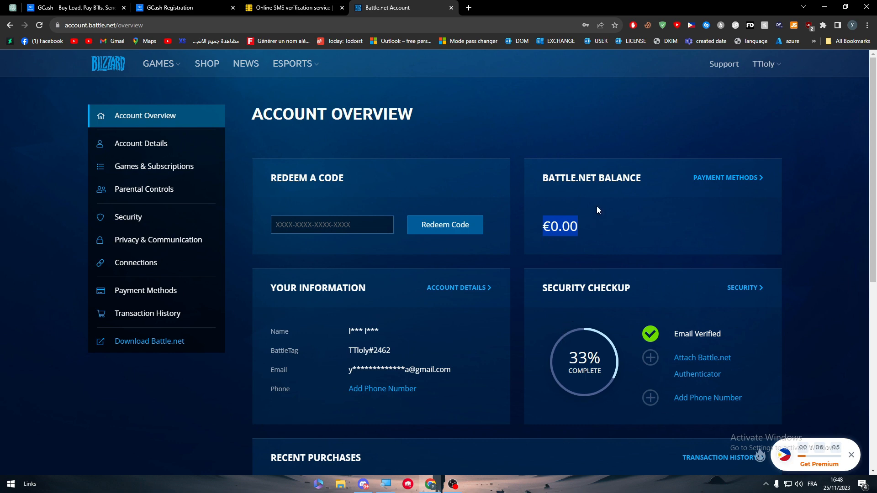
{"action": "left_click", "coordinate": [207, 63]}
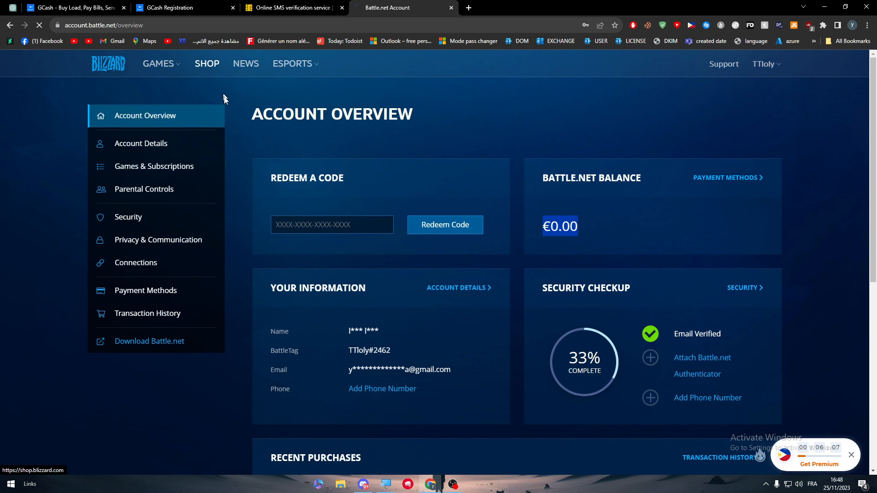
{"action": "mouse_move", "coordinate": [382, 181]}
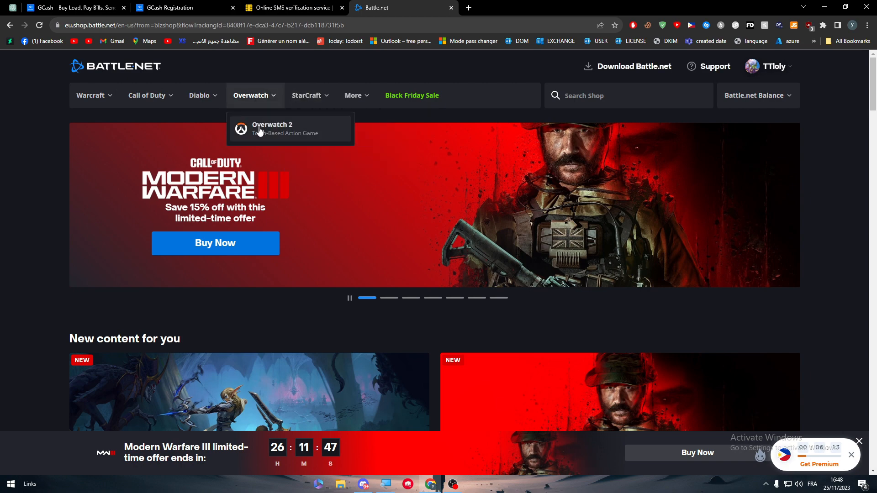
Open Overwatch 2 and pay for 500 Coins with Battle.net Balance
{"action": "left_click", "coordinate": [273, 129]}
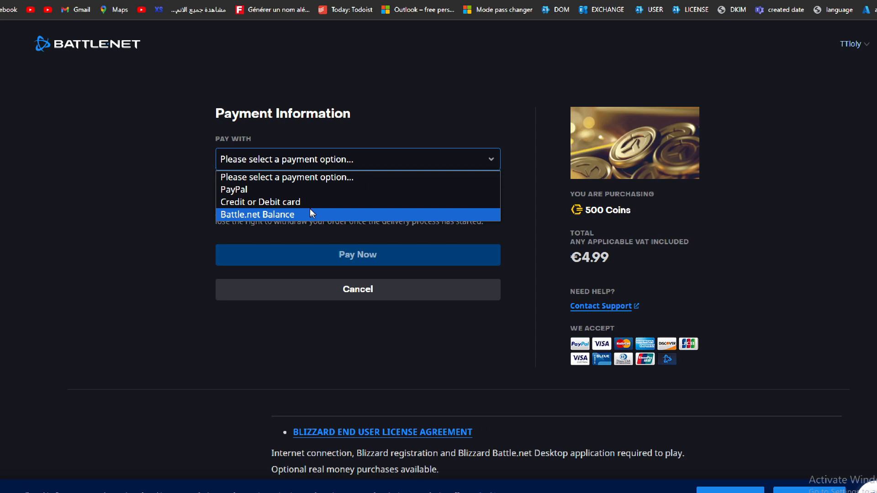
{"action": "left_click", "coordinate": [258, 214]}
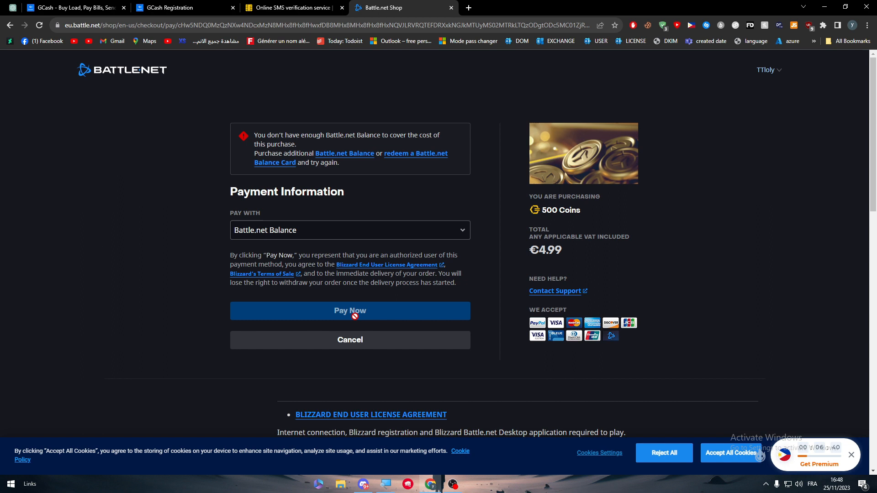
{"action": "mouse_move", "coordinate": [428, 379]}
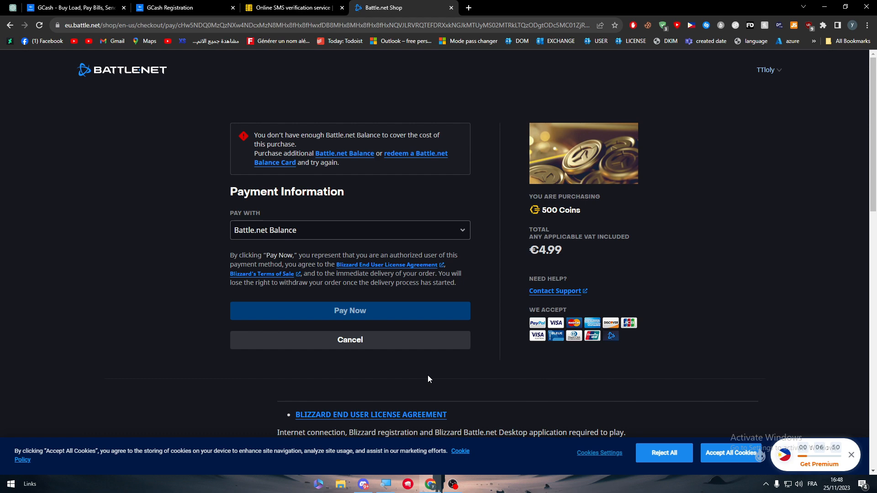
{"action": "left_click", "coordinate": [691, 25]}
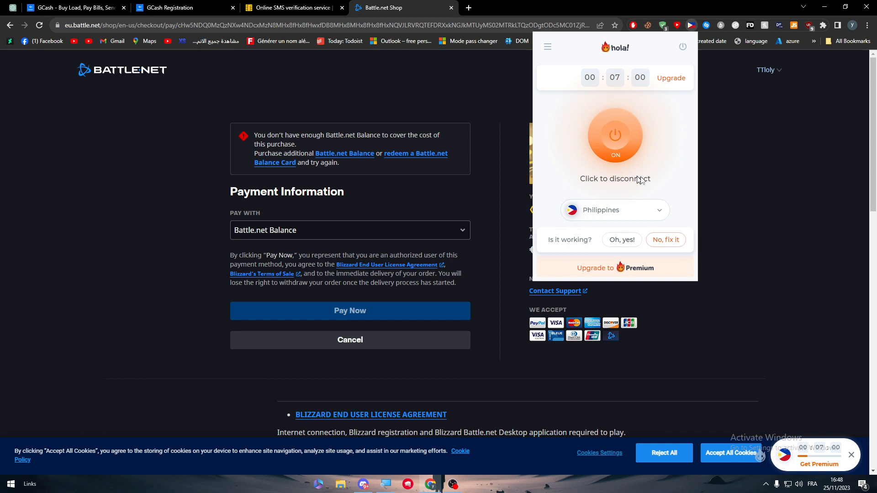
{"action": "left_click", "coordinate": [408, 96]}
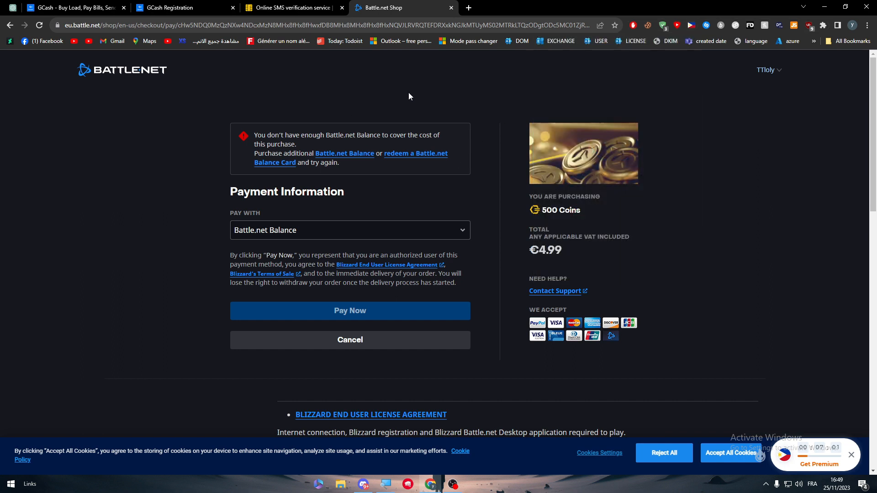
{"action": "mouse_move", "coordinate": [256, 308]}
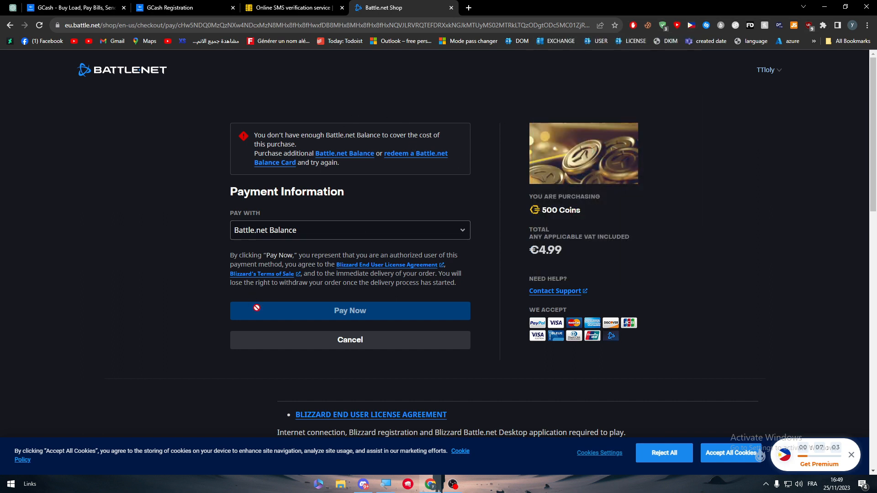
{"action": "mouse_move", "coordinate": [448, 110]}
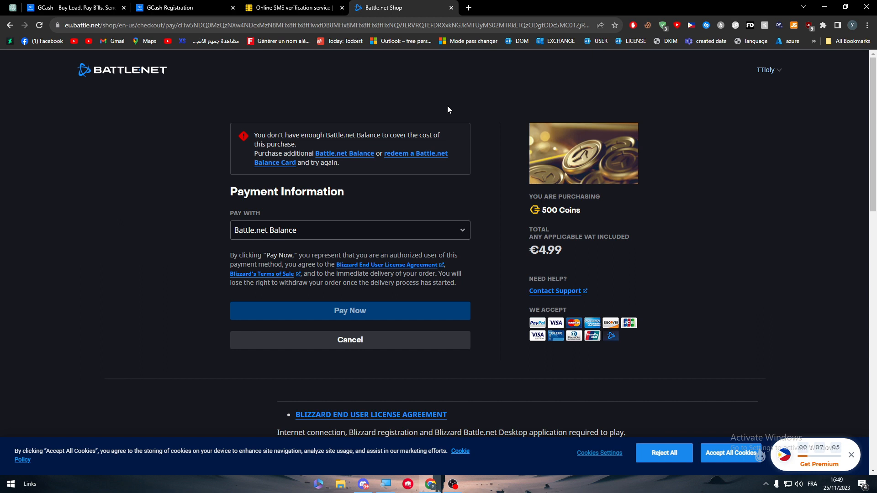
{"action": "mouse_move", "coordinate": [429, 113]}
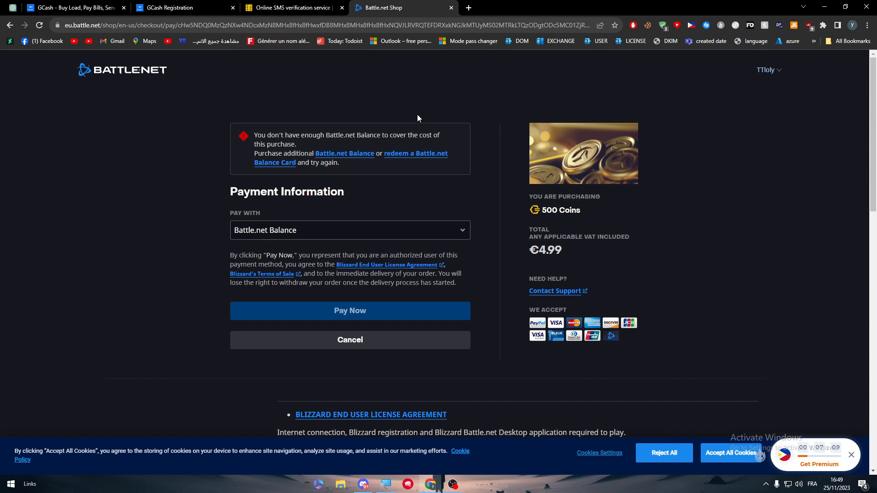
{"action": "mouse_move", "coordinate": [414, 120]}
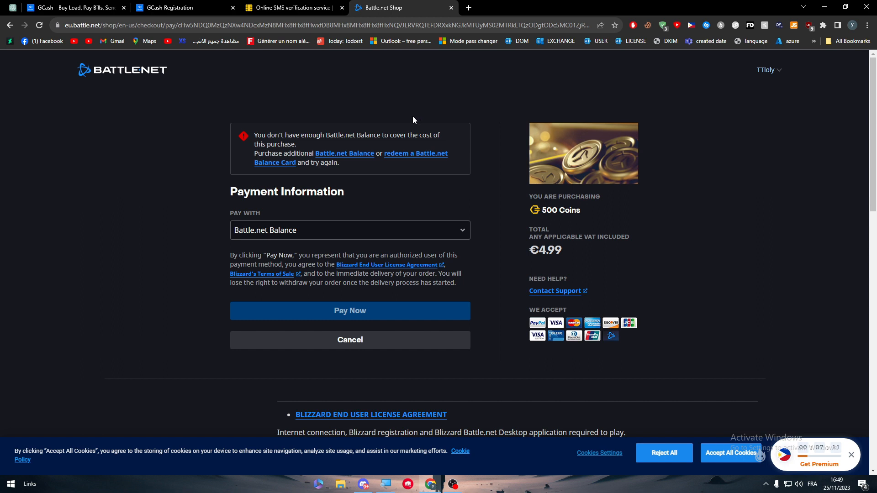
{"action": "mouse_move", "coordinate": [123, 293]}
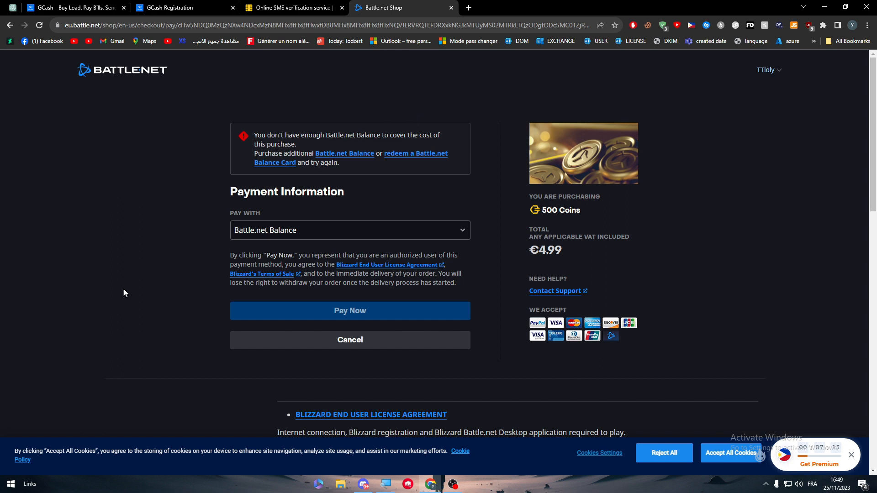
{"action": "mouse_move", "coordinate": [126, 231]}
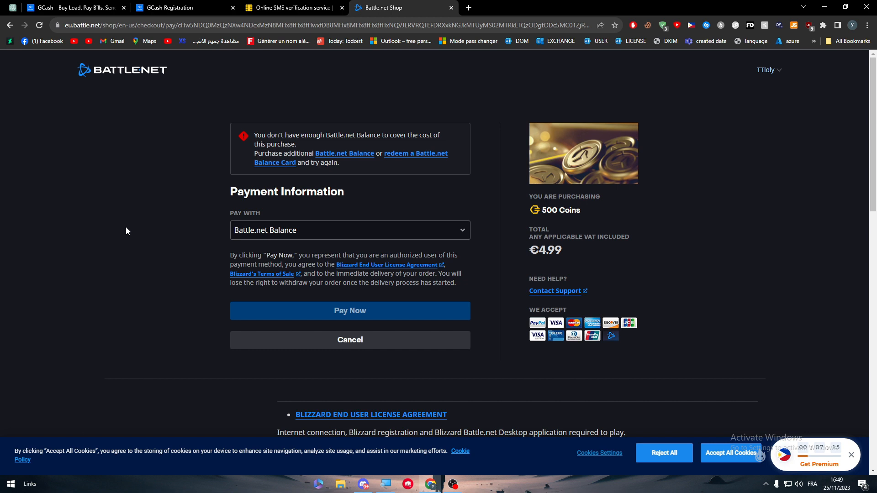
{"action": "mouse_move", "coordinate": [136, 241]}
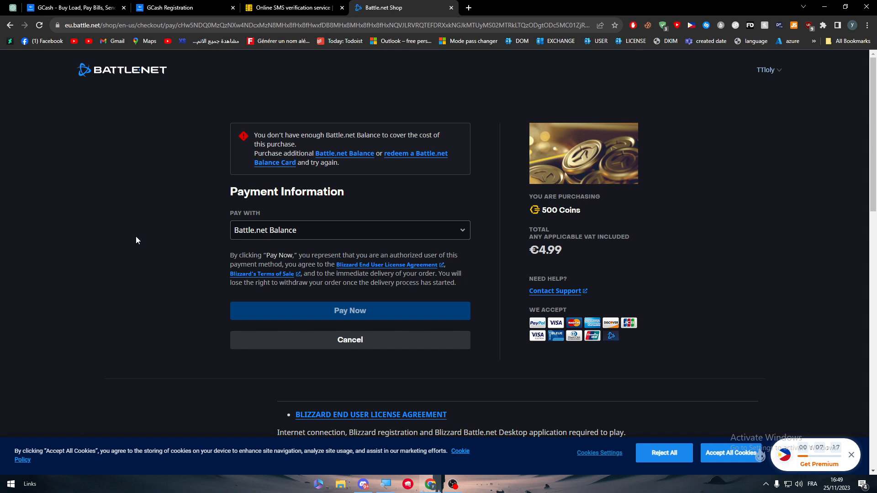
{"action": "mouse_move", "coordinate": [141, 255]}
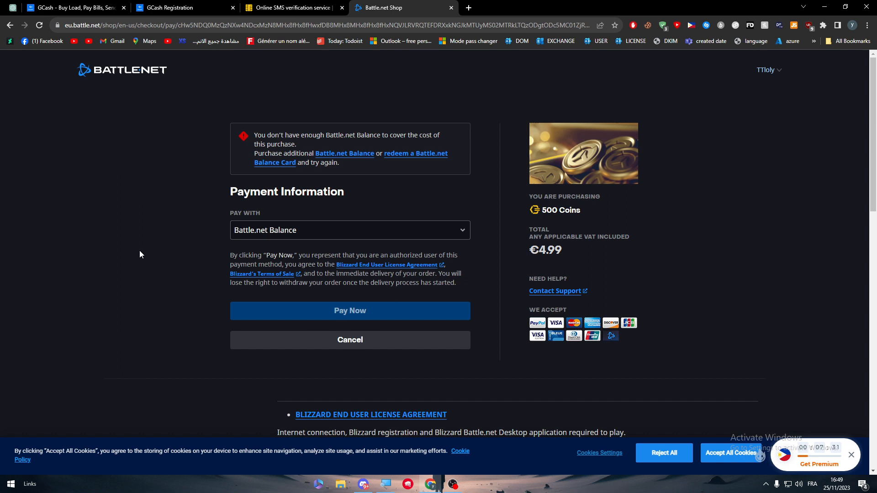
{"action": "mouse_move", "coordinate": [475, 417]}
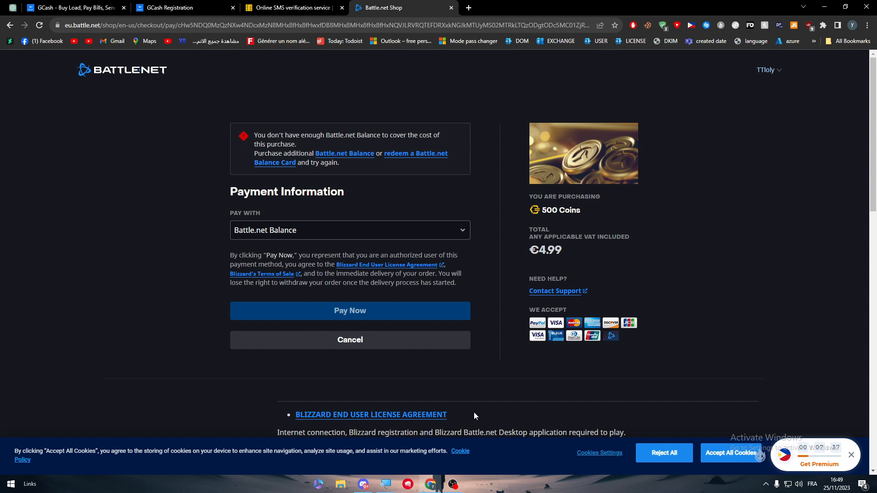